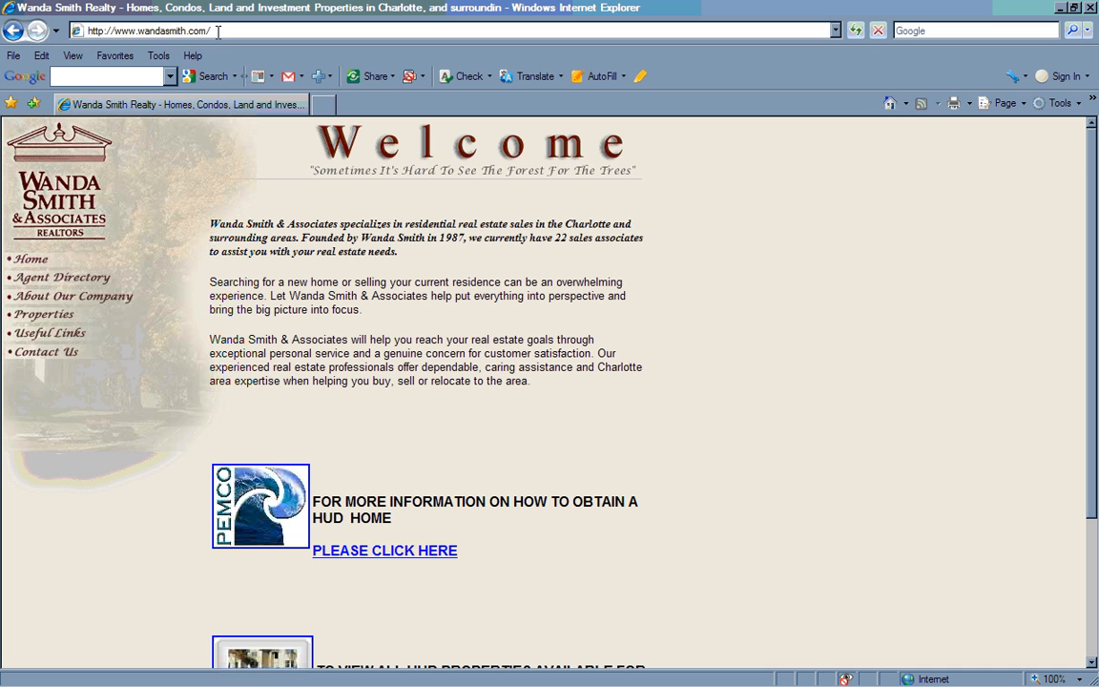
Replace the Wanda Smith Realty address with hudhomestore.com to load the HUD Homes site.
key(BackSpace)
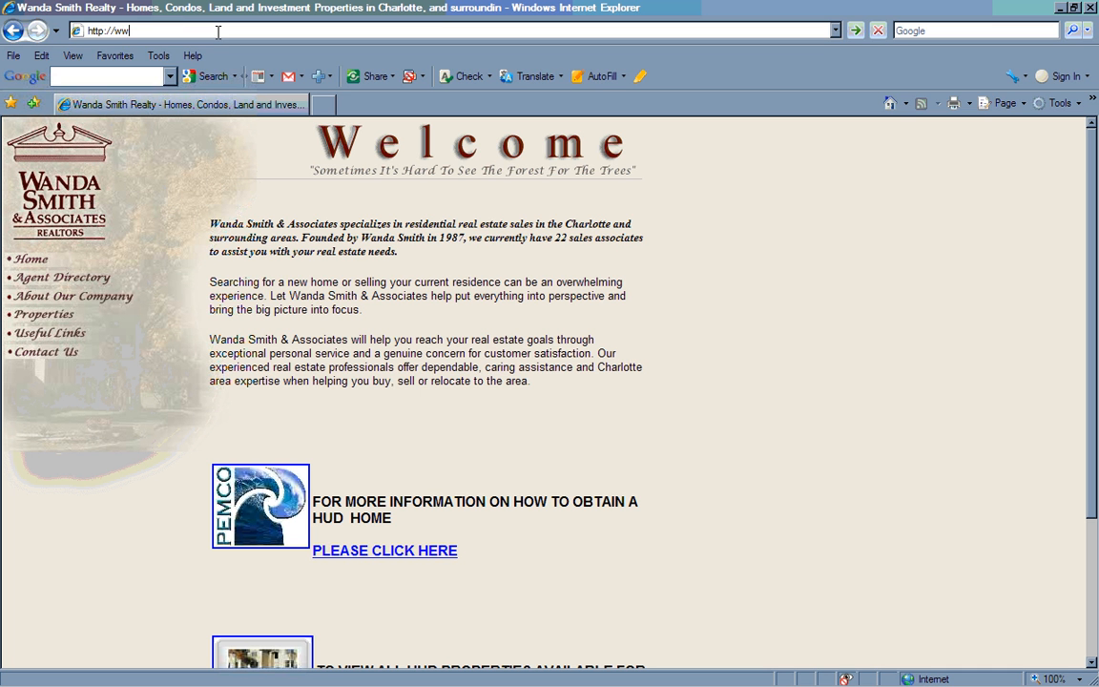
text(h)
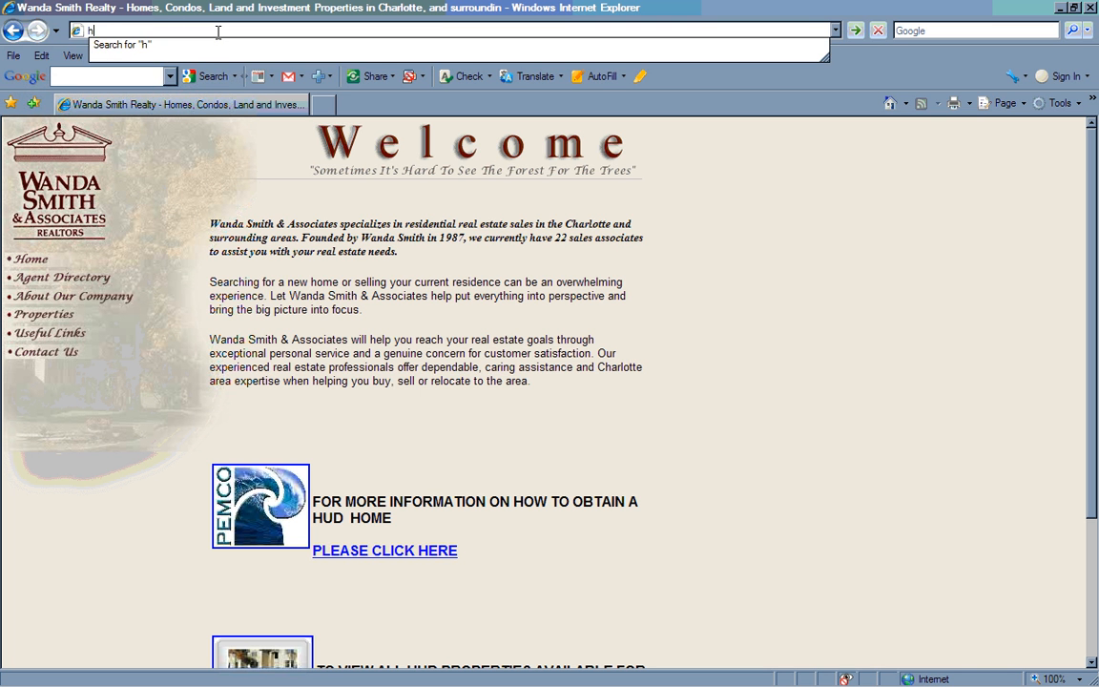
text(udho)
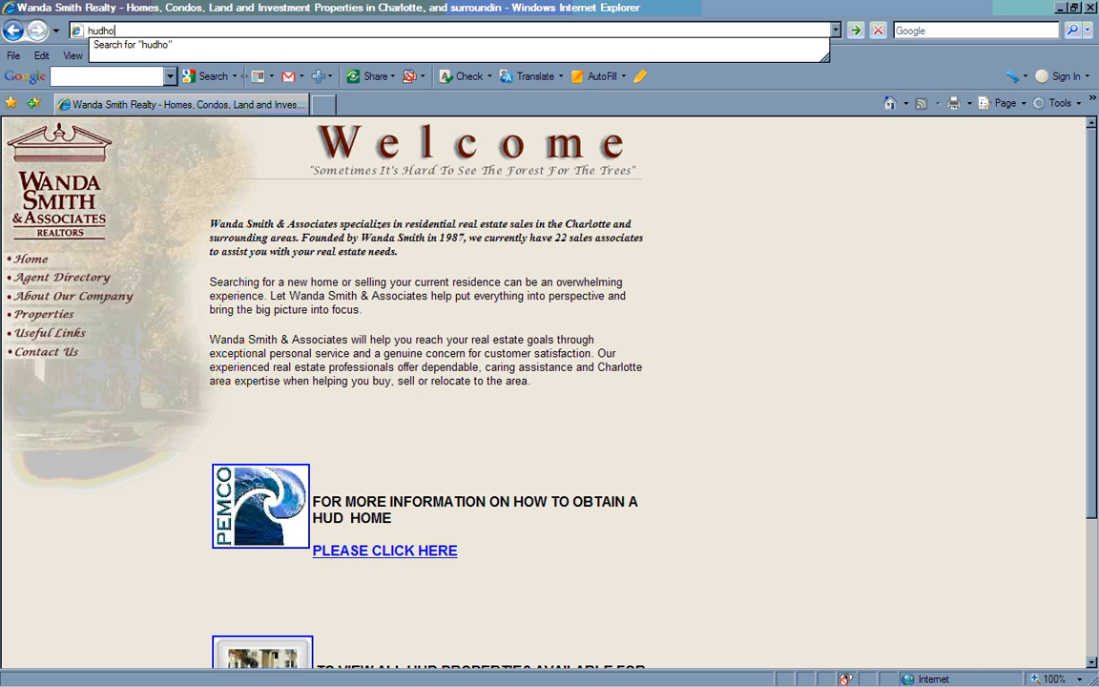
text(mestor)
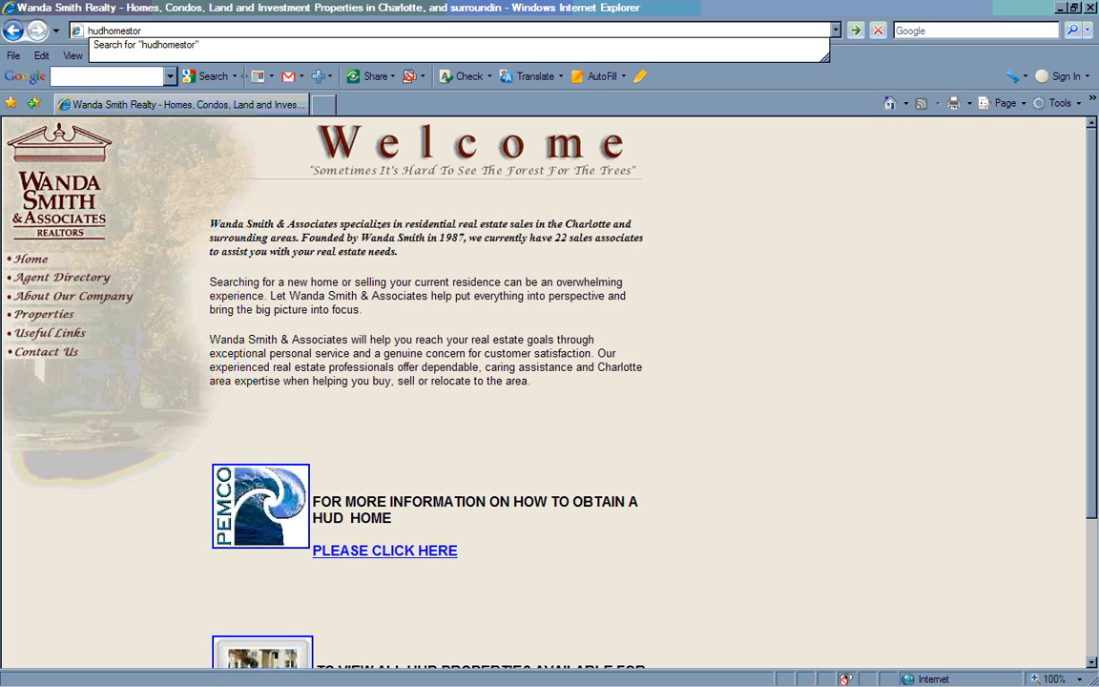
text(e.com/HudHome/Index.aspx)
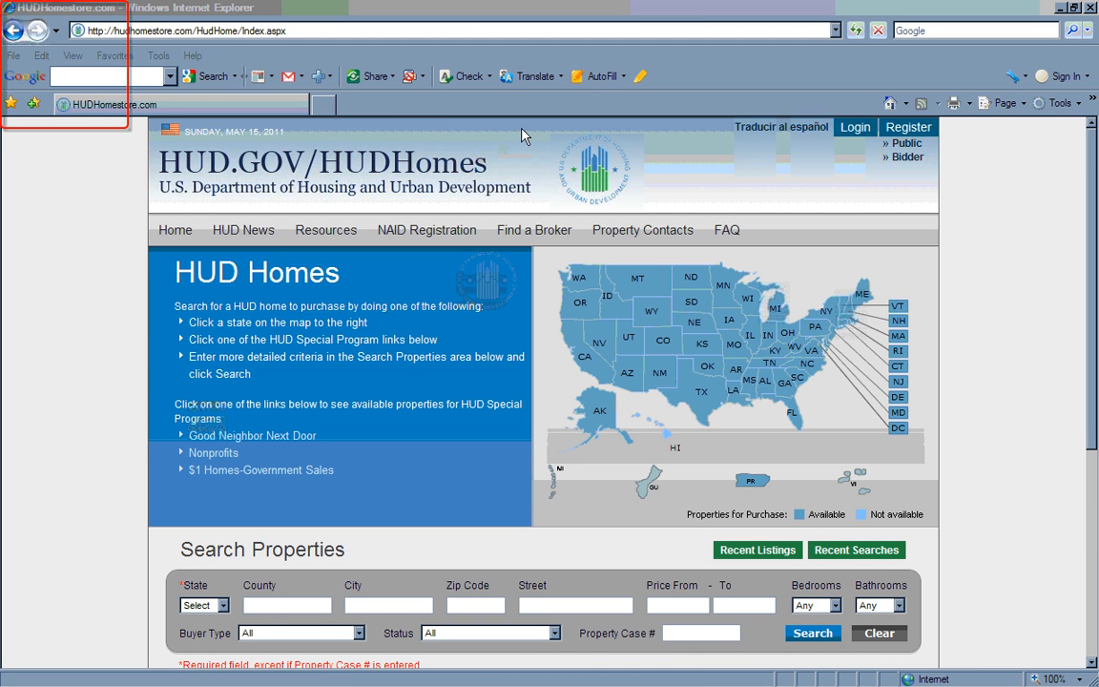
mouse_move(529, 136)
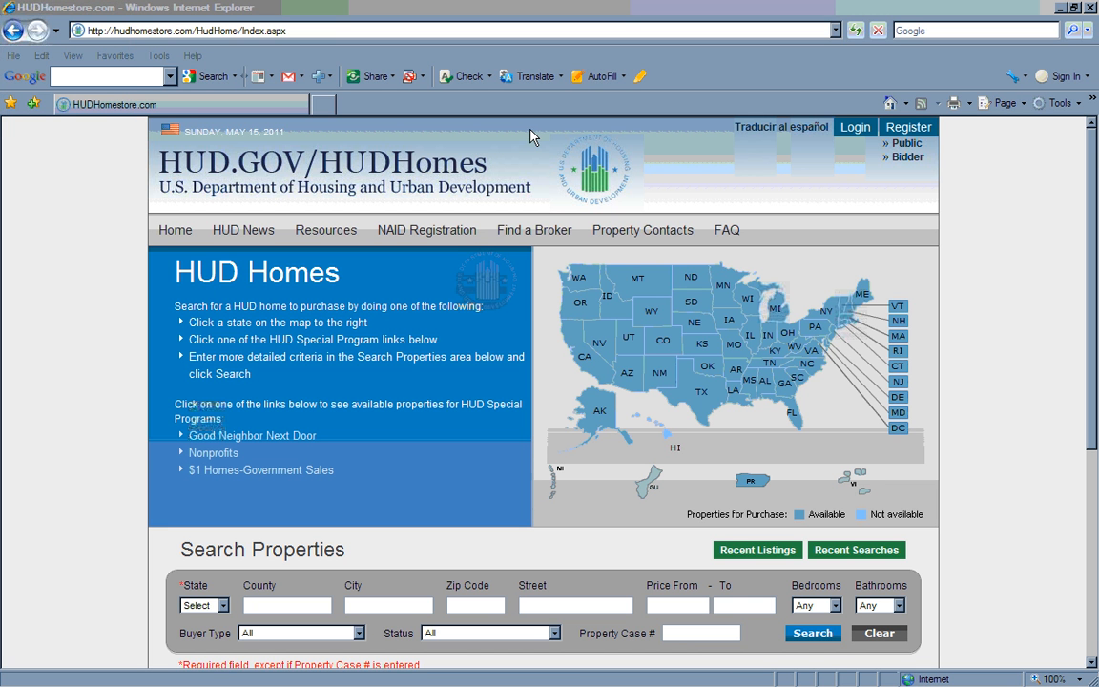
mouse_move(529, 196)
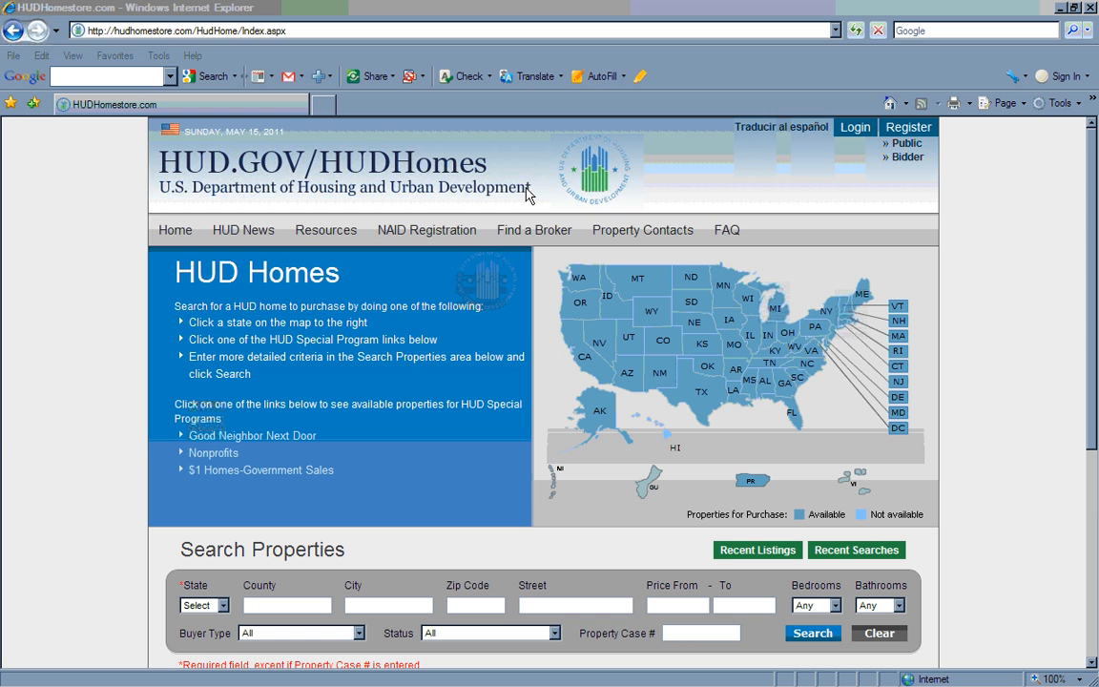
mouse_move(789, 216)
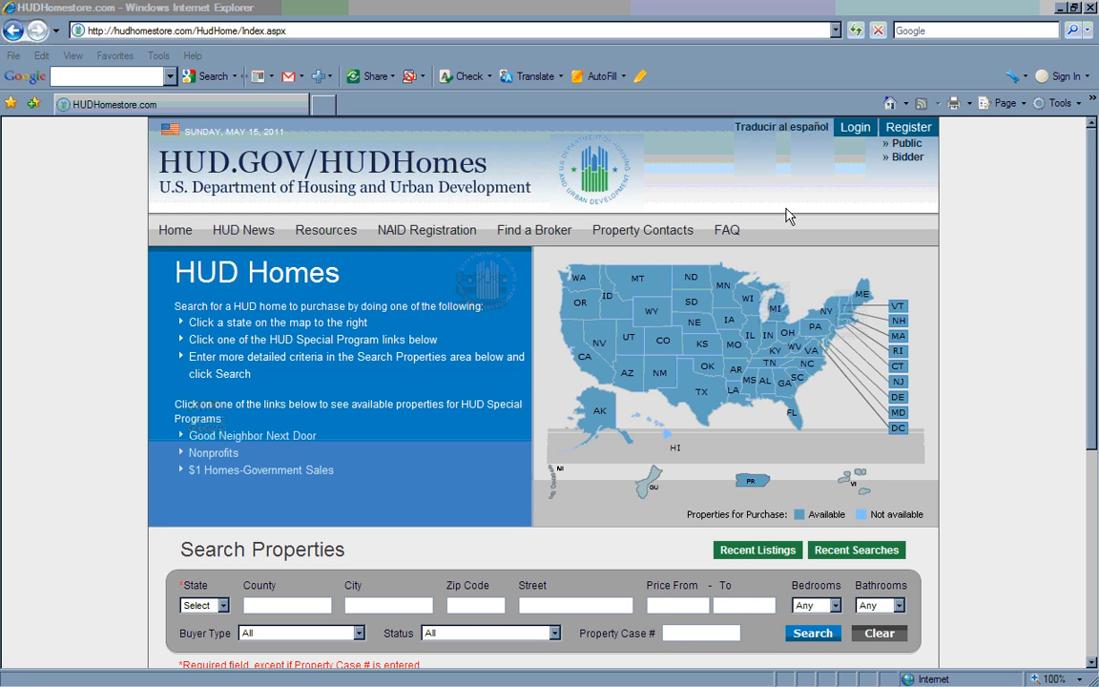
mouse_move(896, 157)
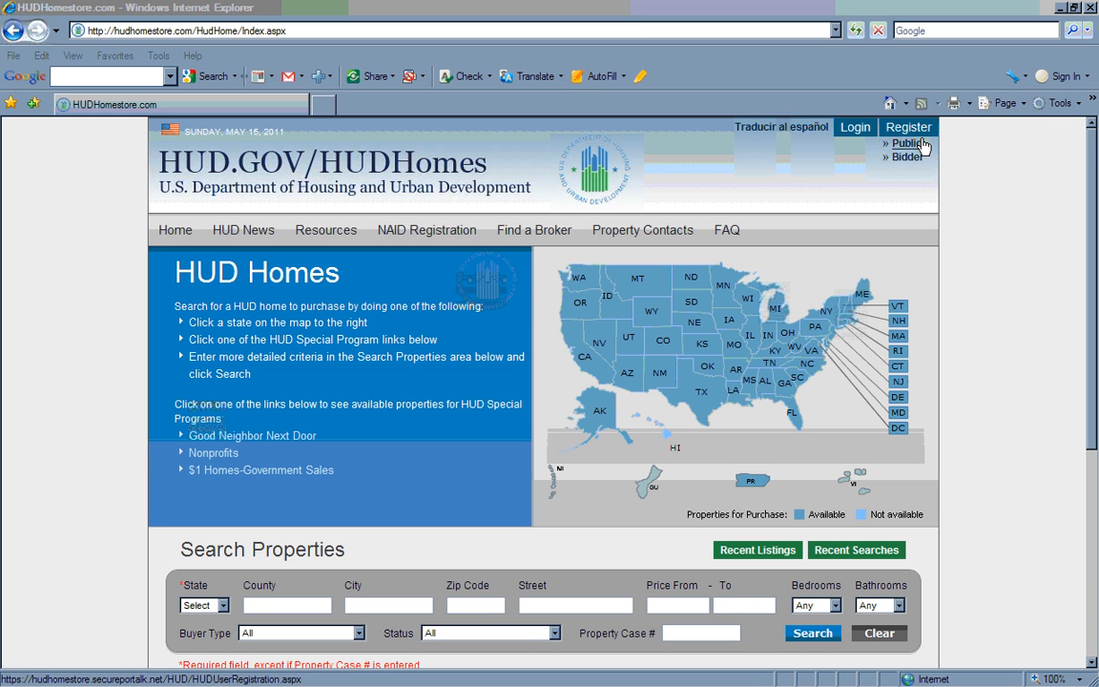
mouse_move(925, 159)
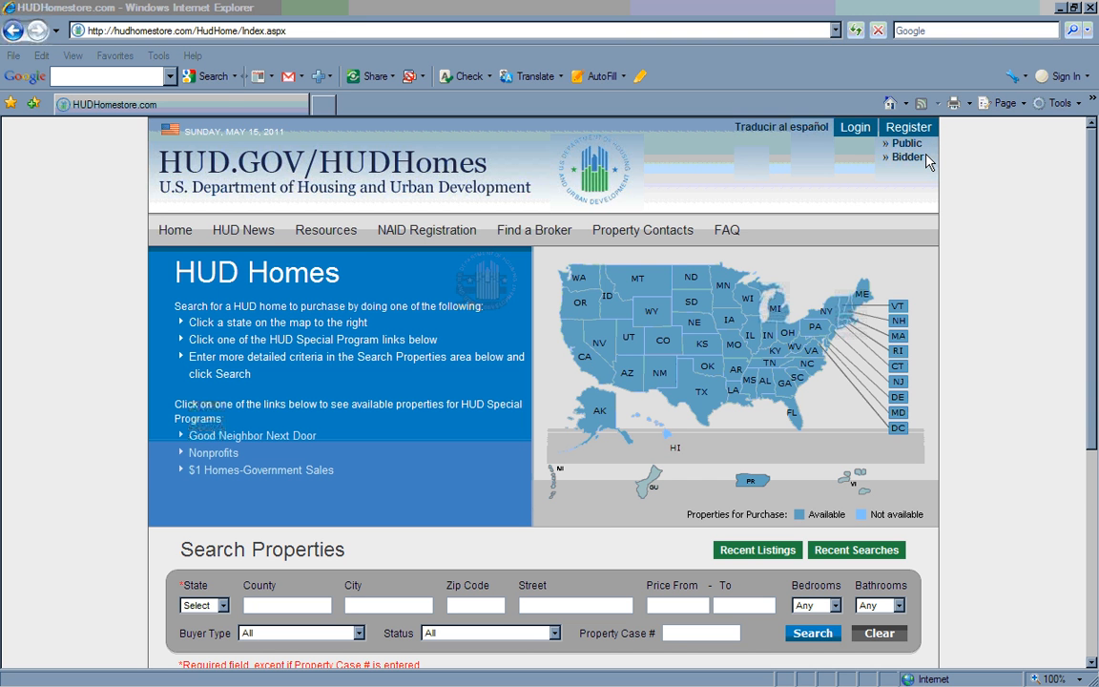
Open the Bidder registration form and enter the user name.
click(907, 157)
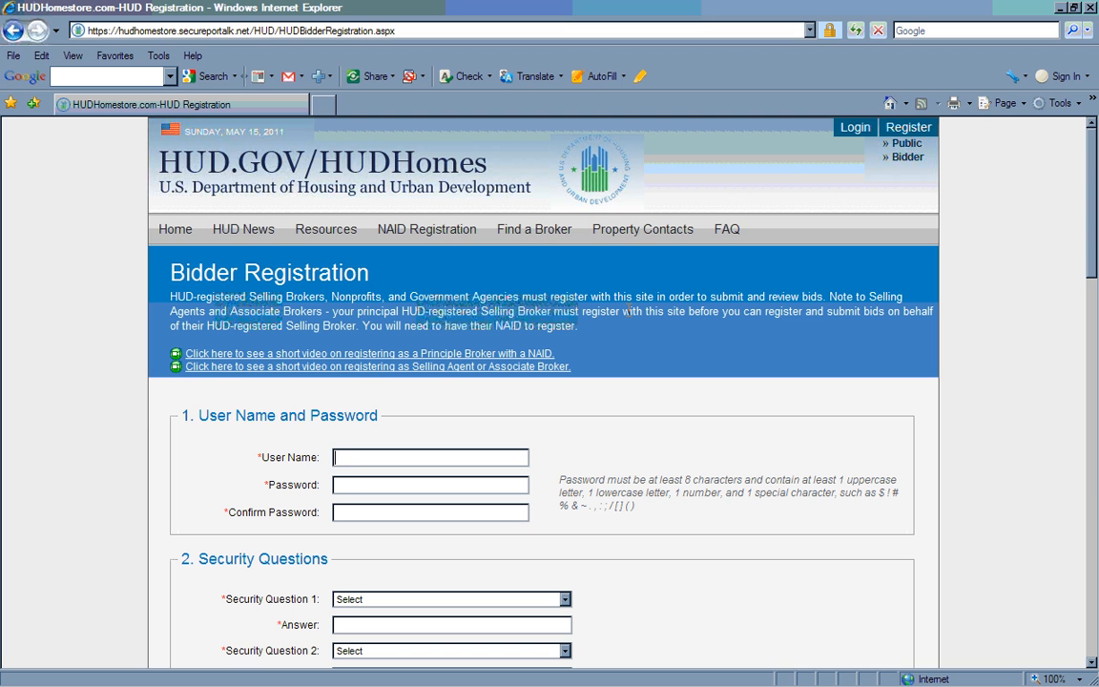
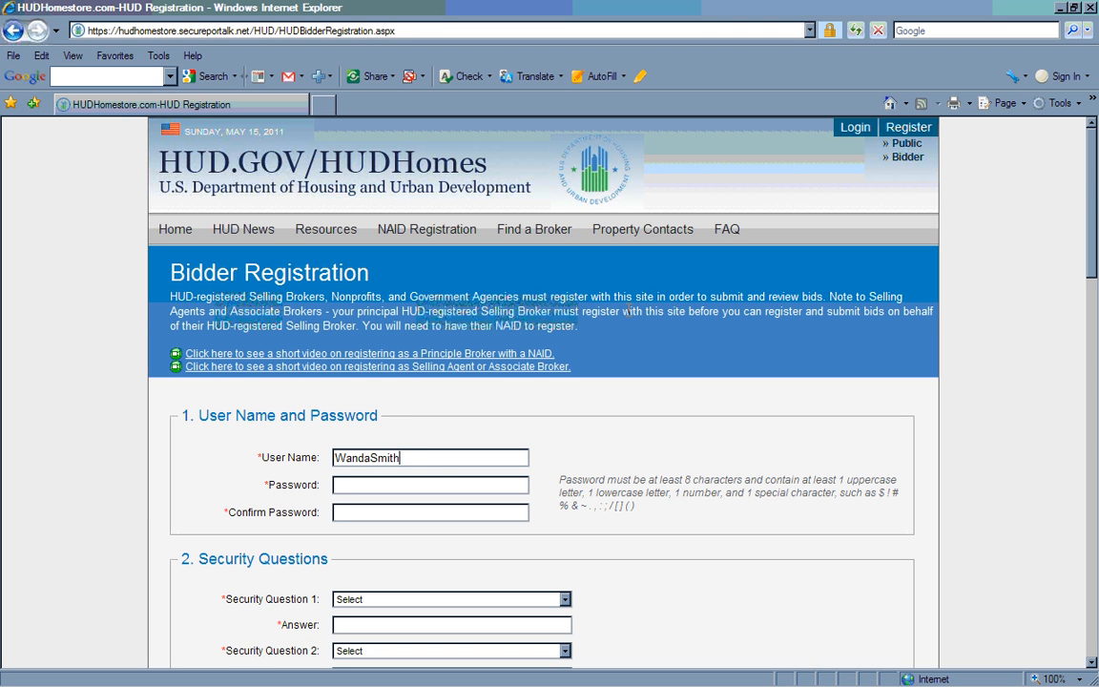
mouse_move(550, 380)
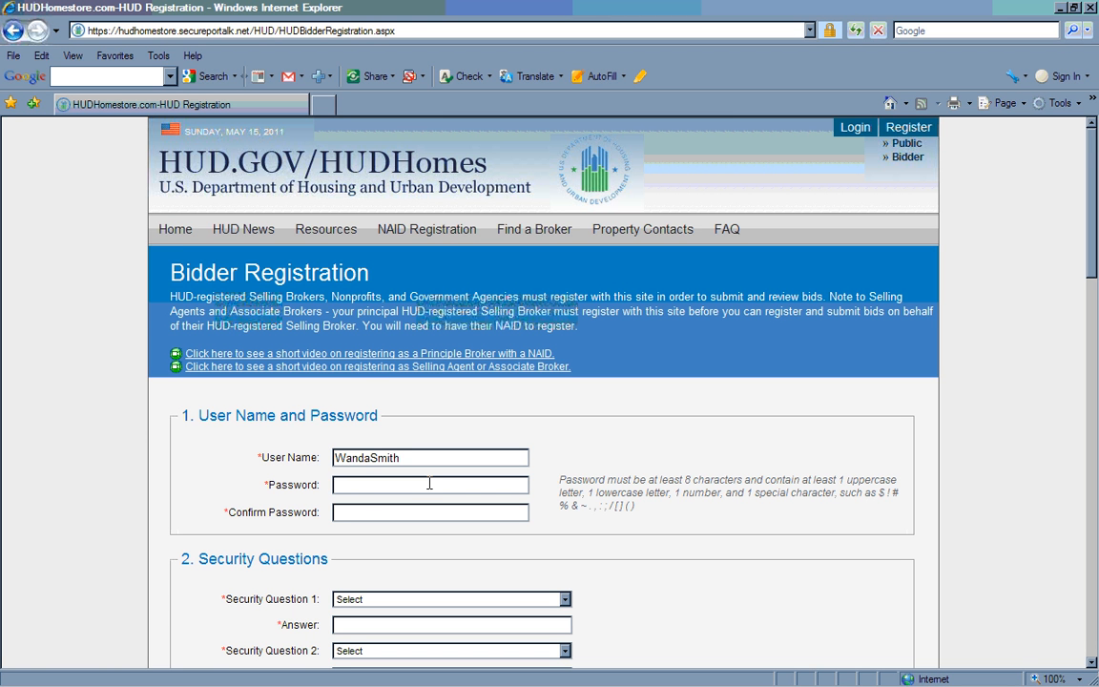
Enter the account password and its matching confirmation.
click(430, 485)
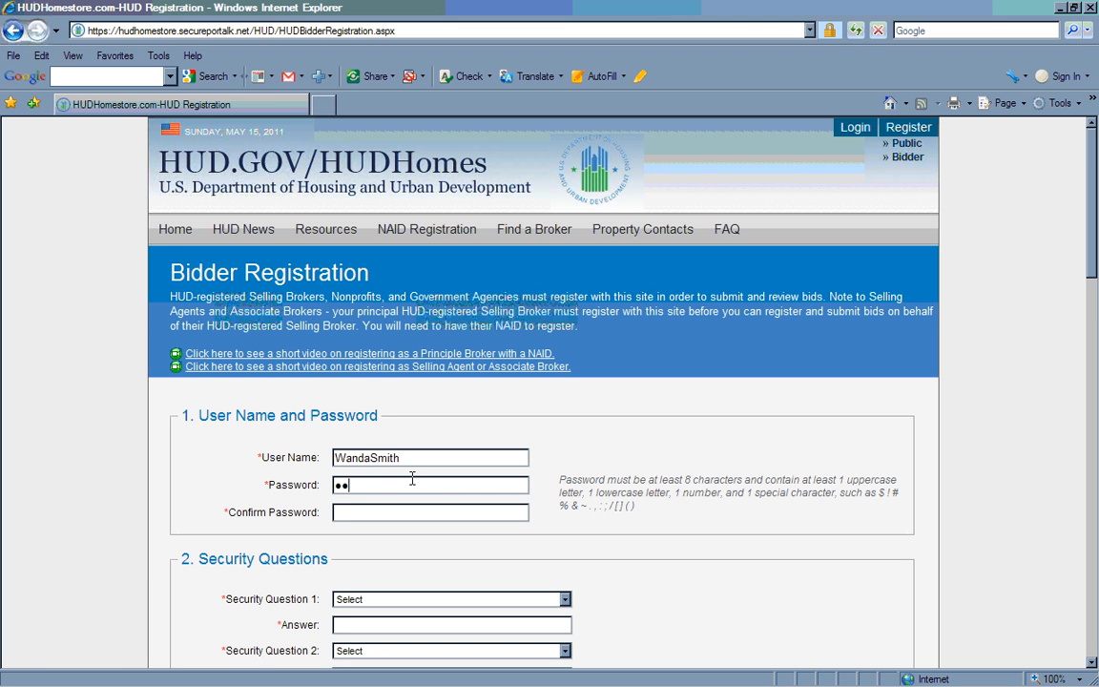
text(password)
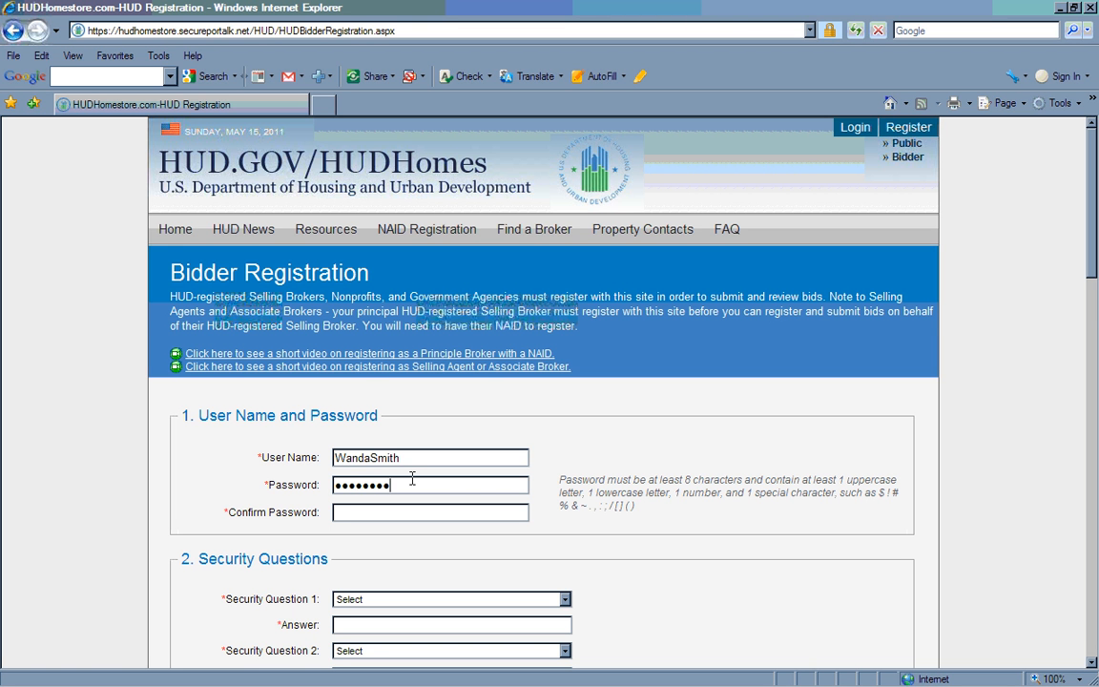
text(•)
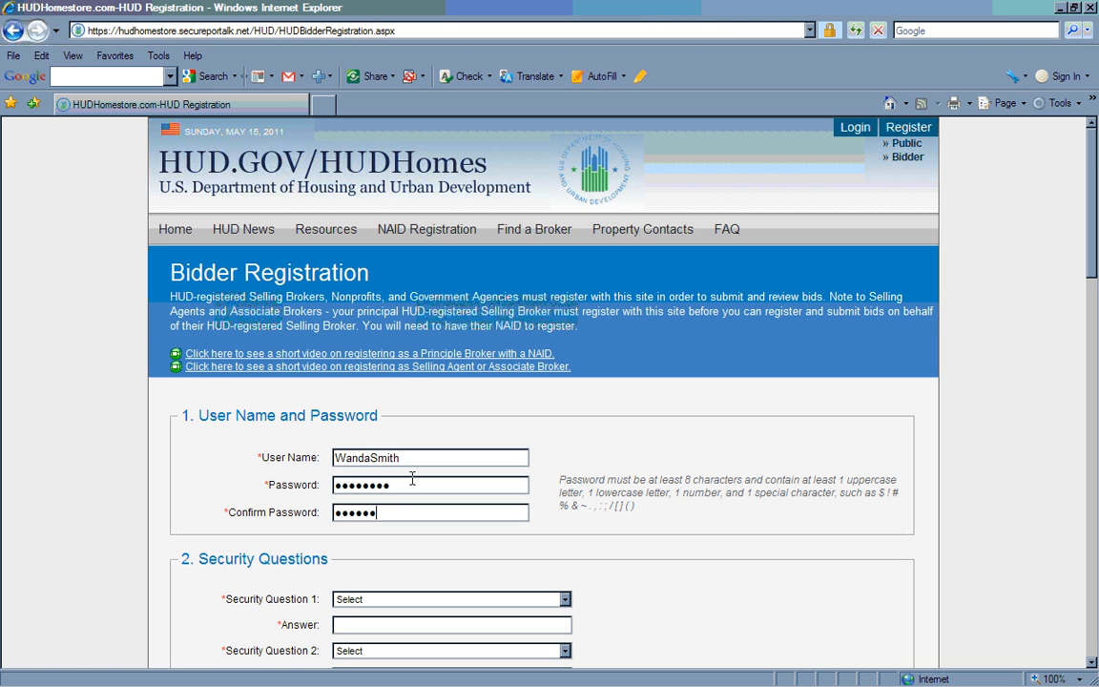
text(••)
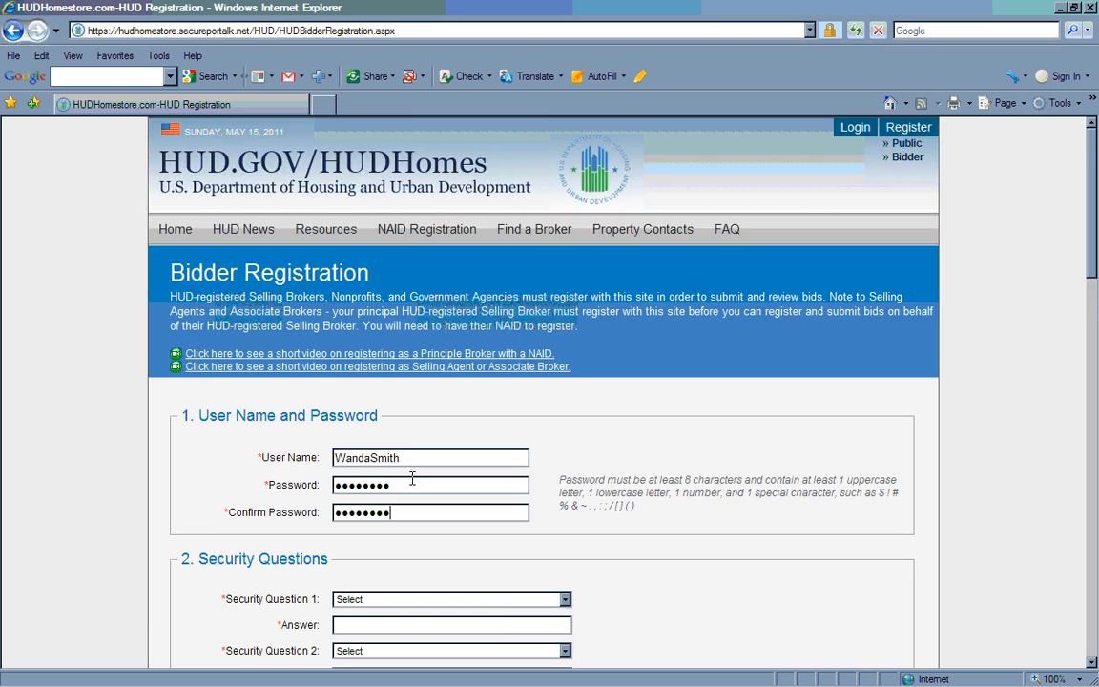
Scroll to the security questions and choose the first-car-owned question.
scroll(down, 3)
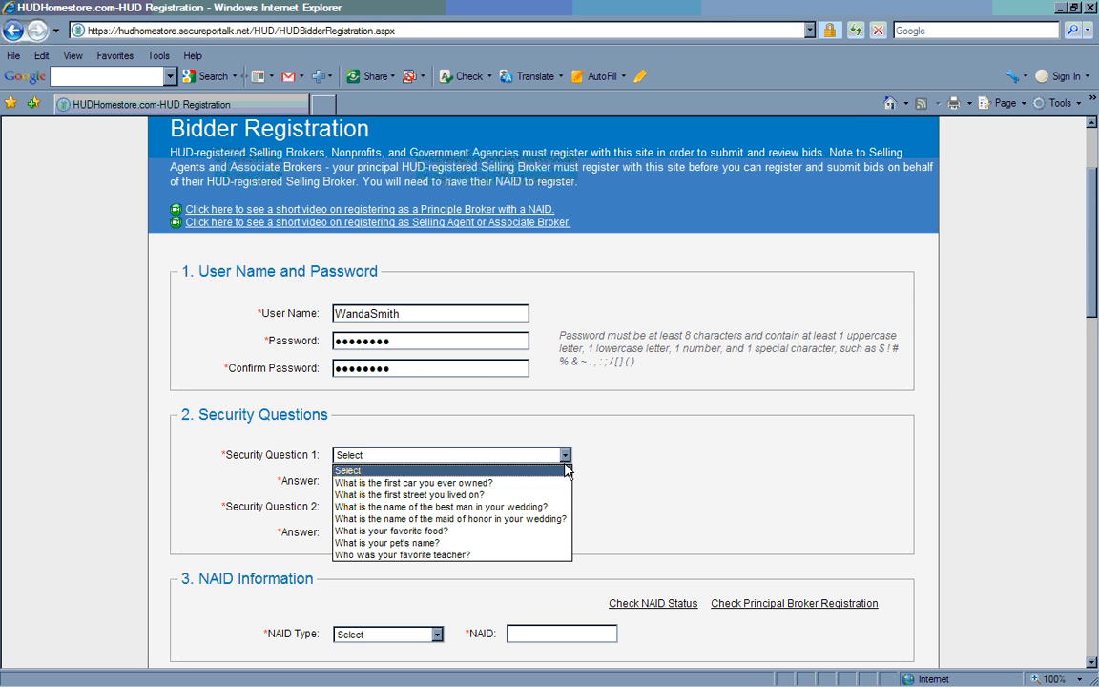
mouse_move(410, 494)
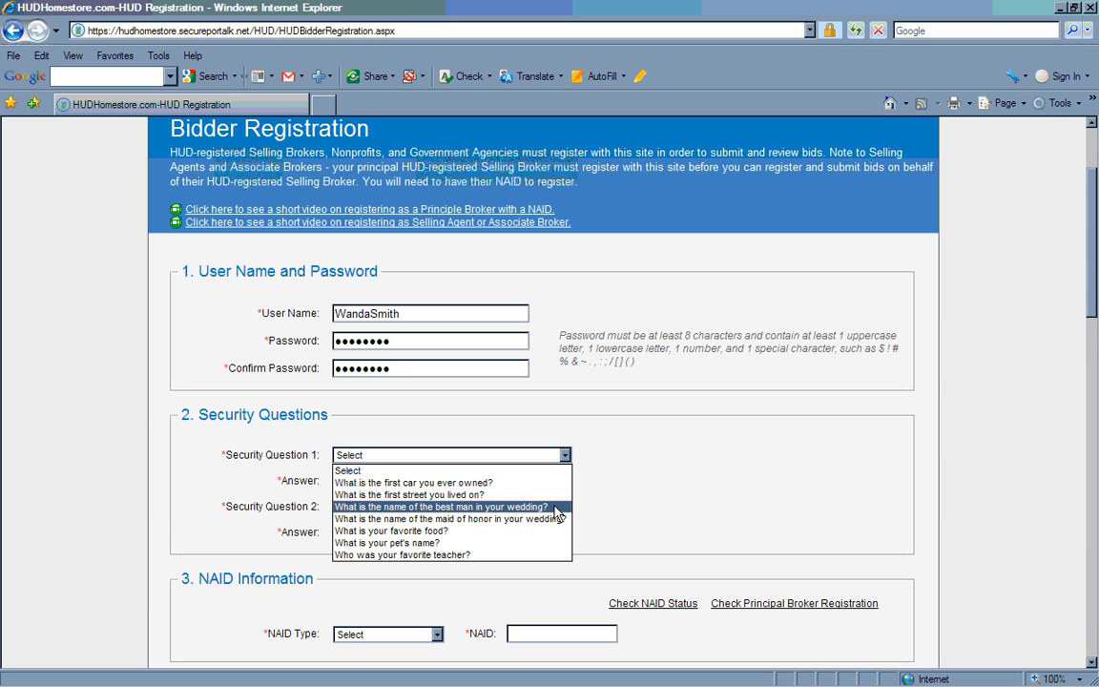
mouse_move(558, 518)
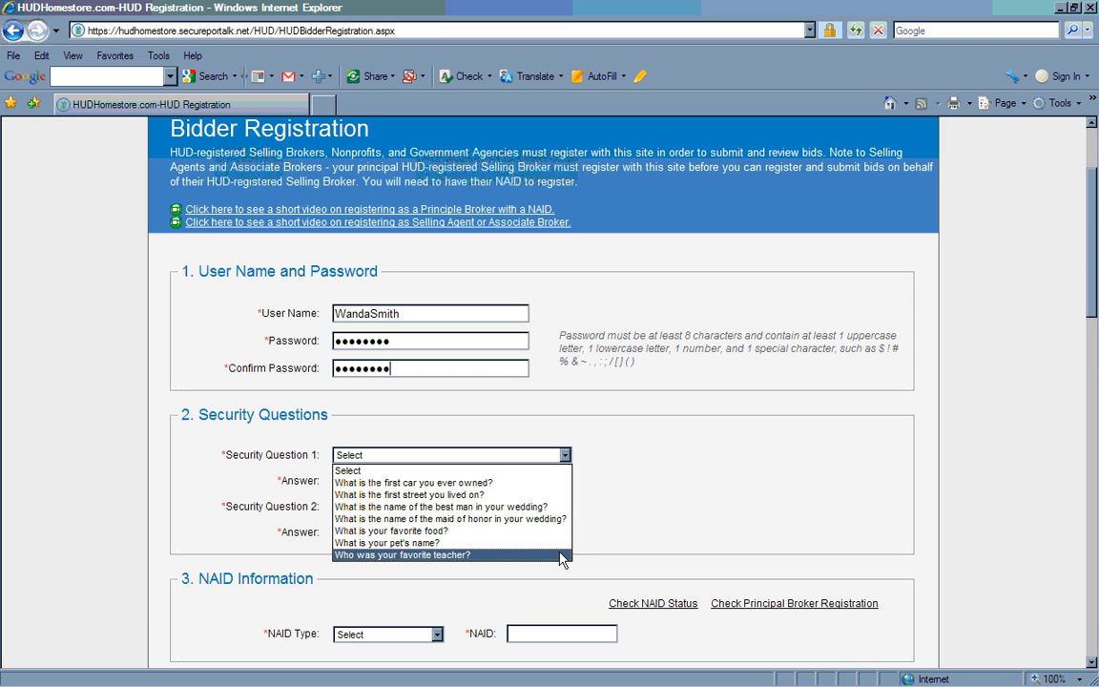
mouse_move(534, 481)
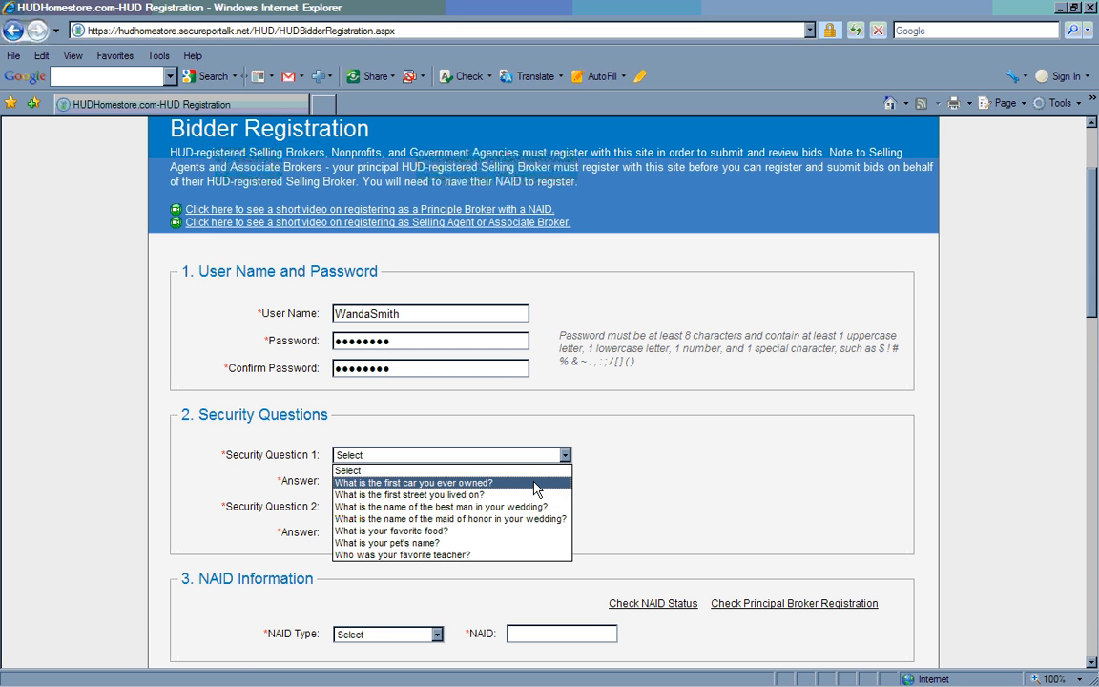
click(413, 482)
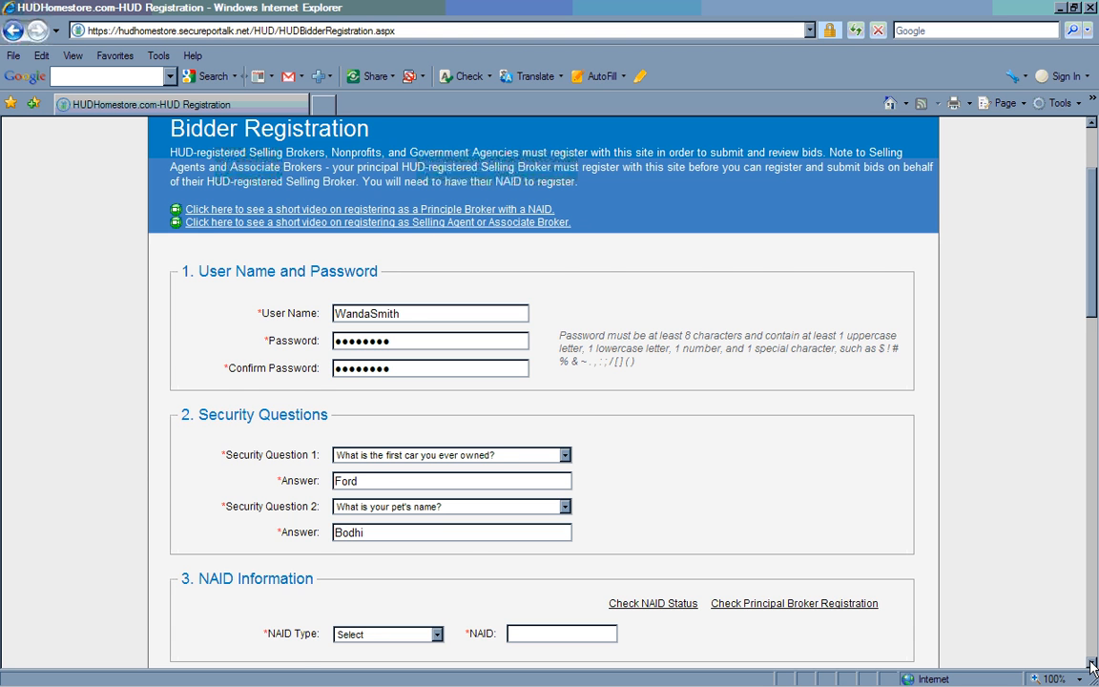
Scroll down to the NAID, contact information and terms sections.
scroll(down, 3)
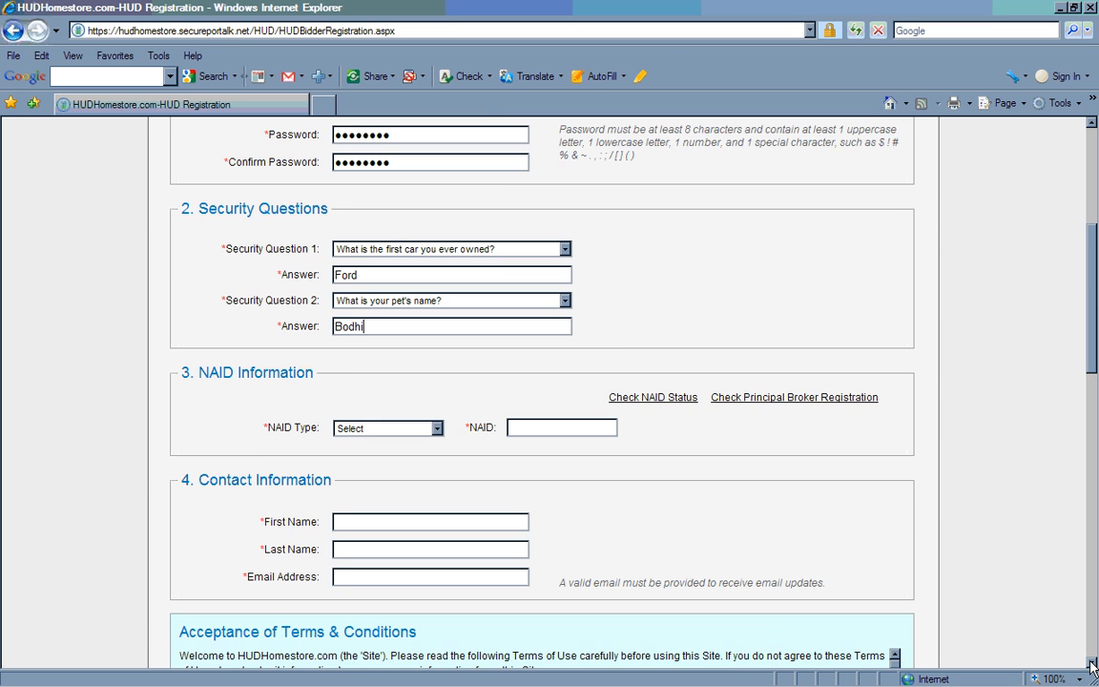
scroll(down, 3)
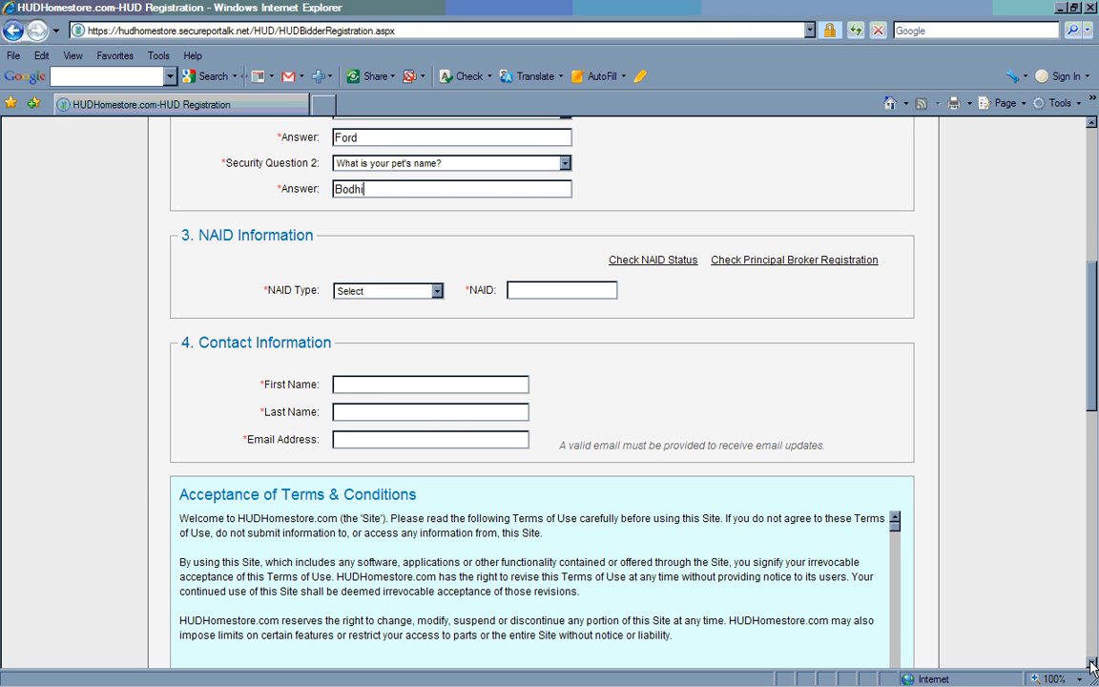
mouse_move(851, 379)
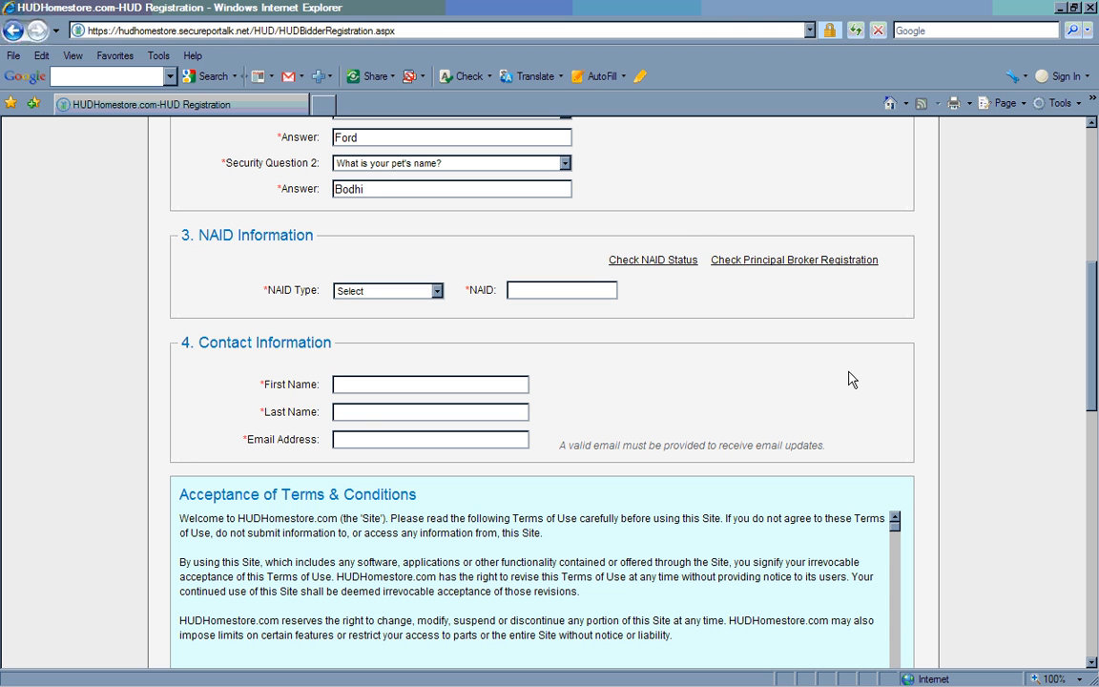
mouse_move(615, 211)
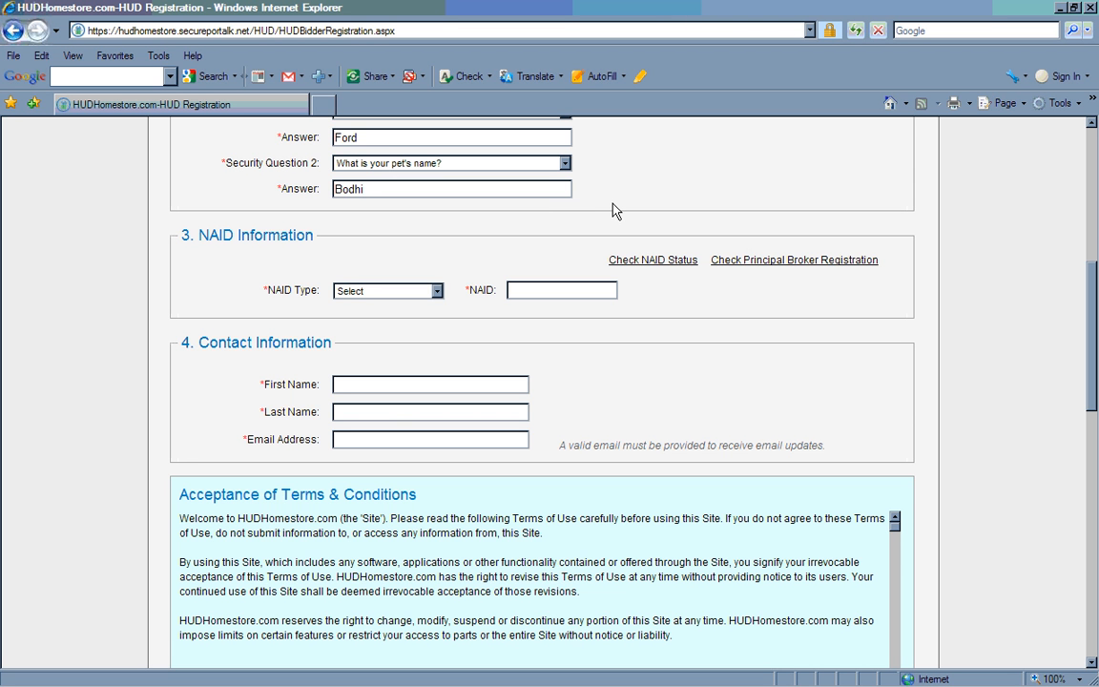
mouse_move(566, 217)
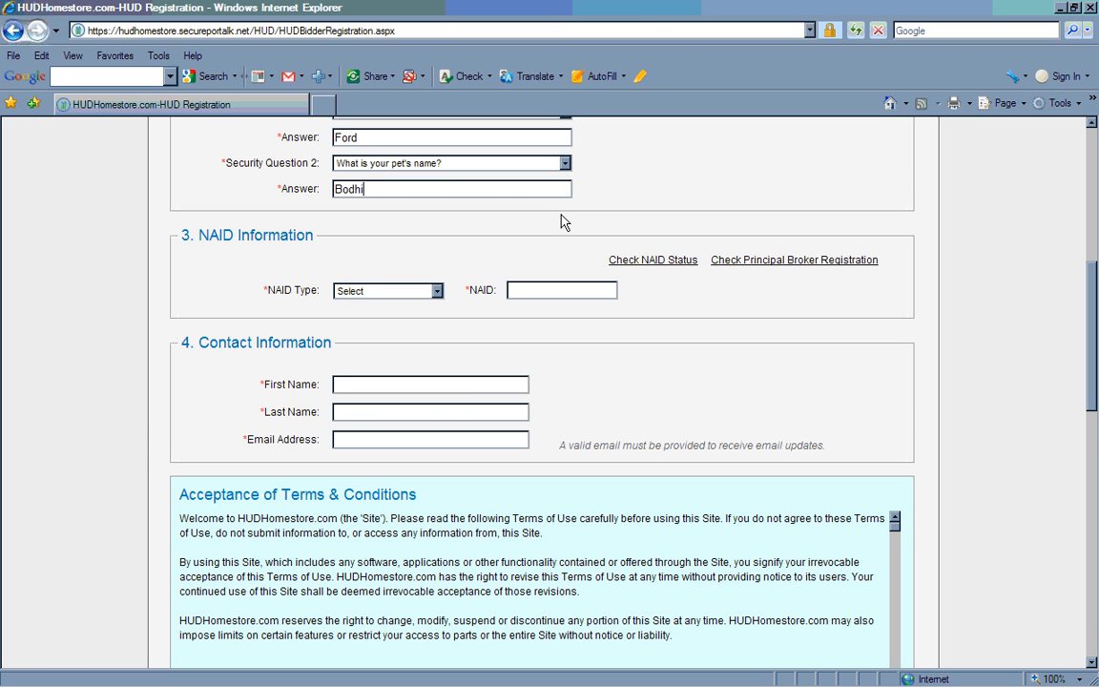
mouse_move(496, 251)
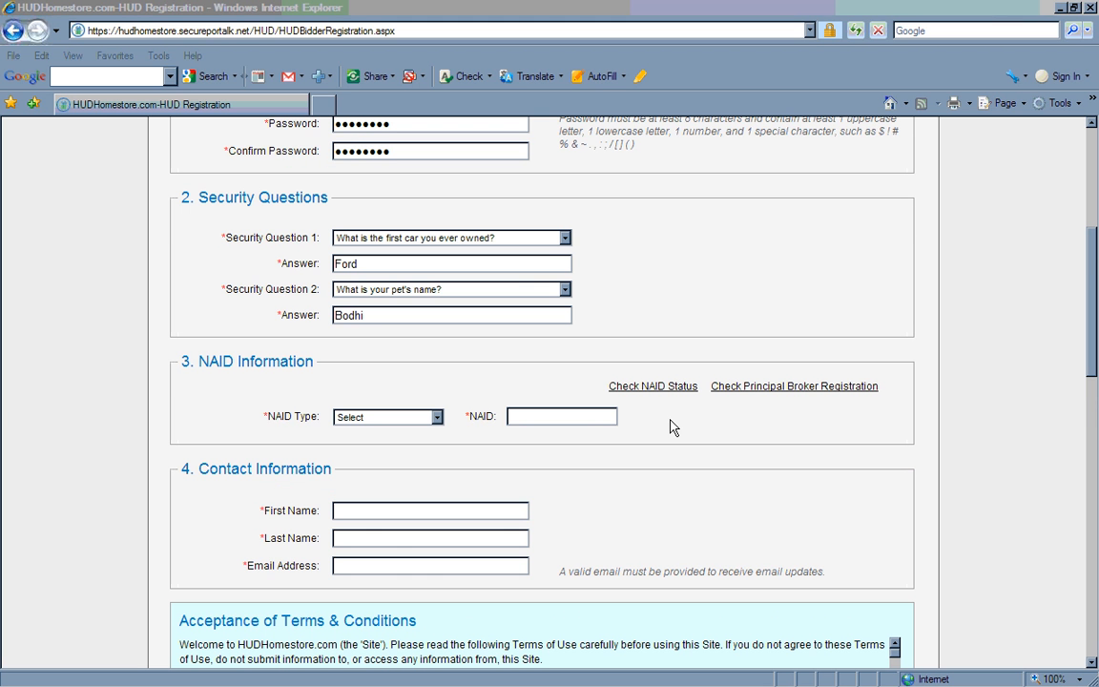
mouse_move(646, 393)
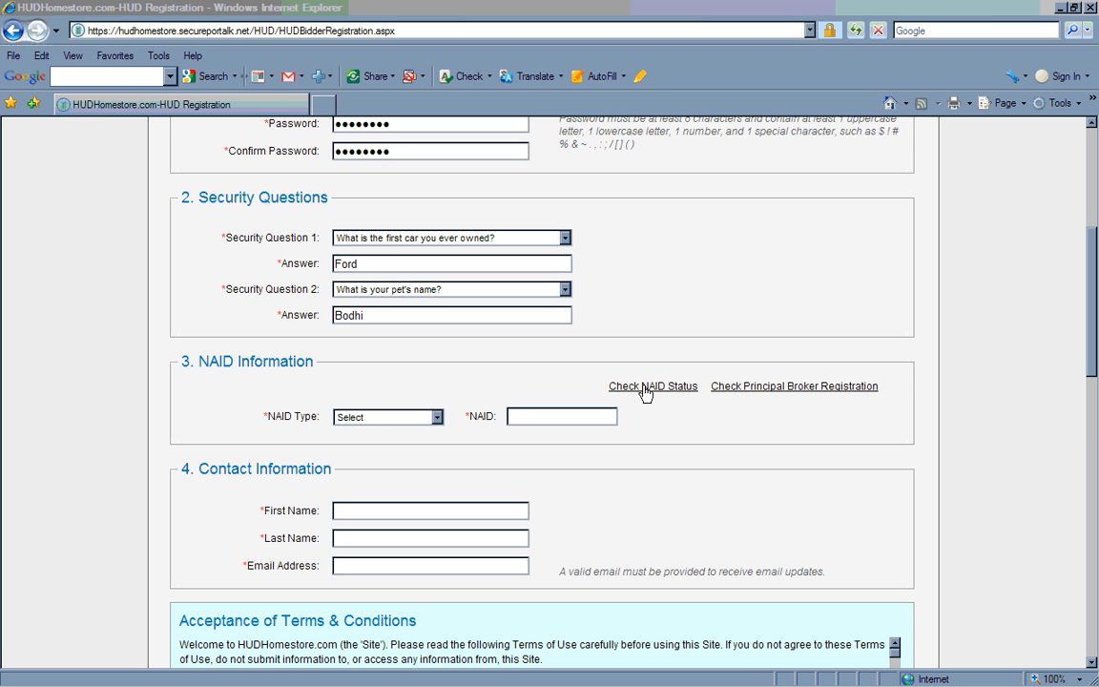
click(653, 386)
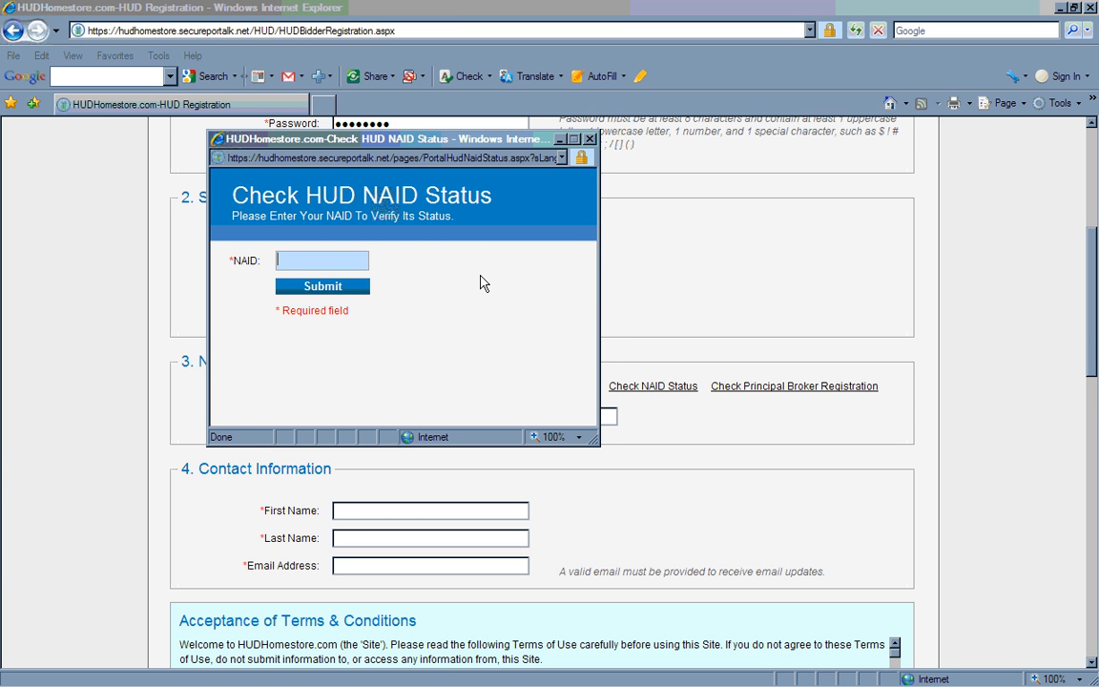
text(WNDs)
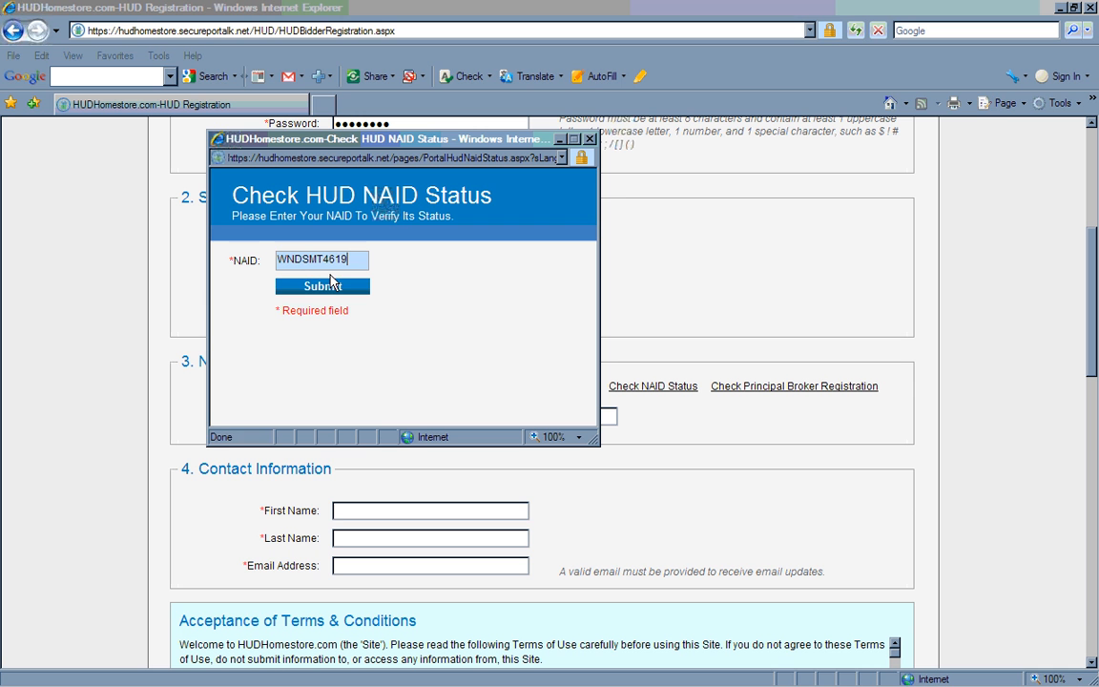
click(322, 286)
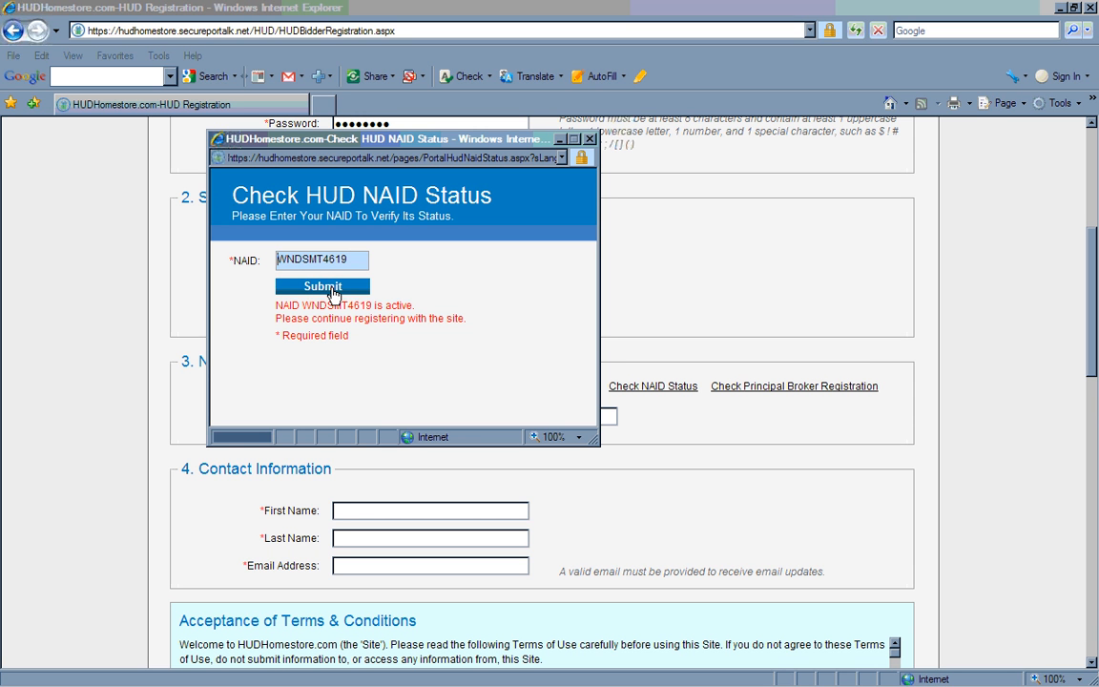
mouse_move(472, 292)
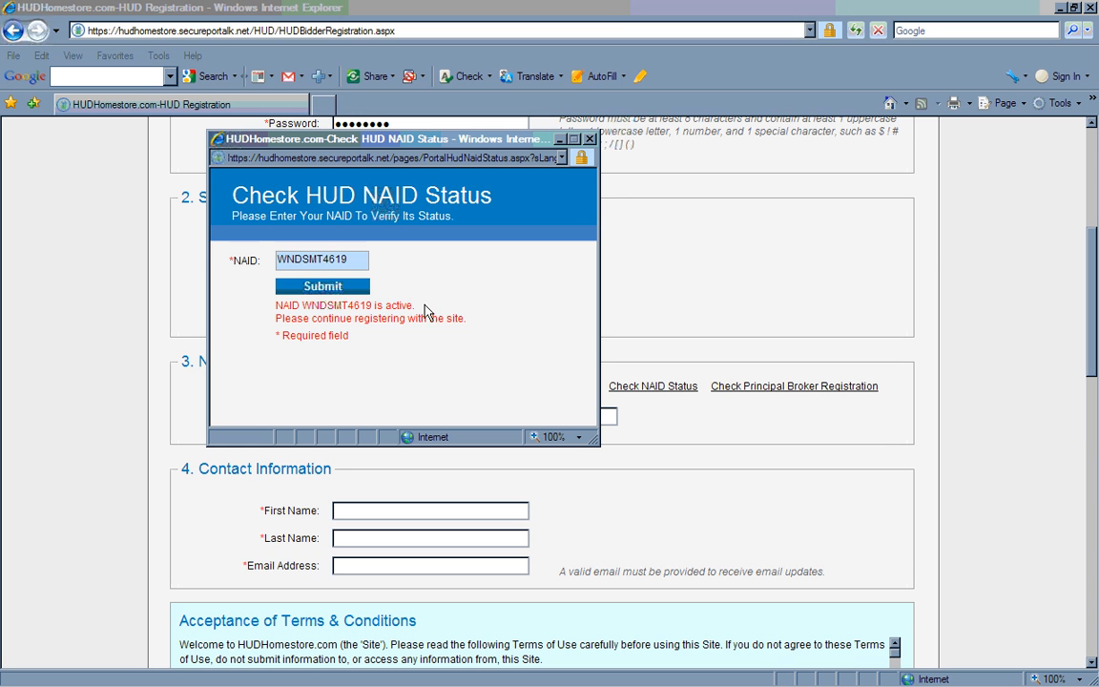
mouse_move(455, 333)
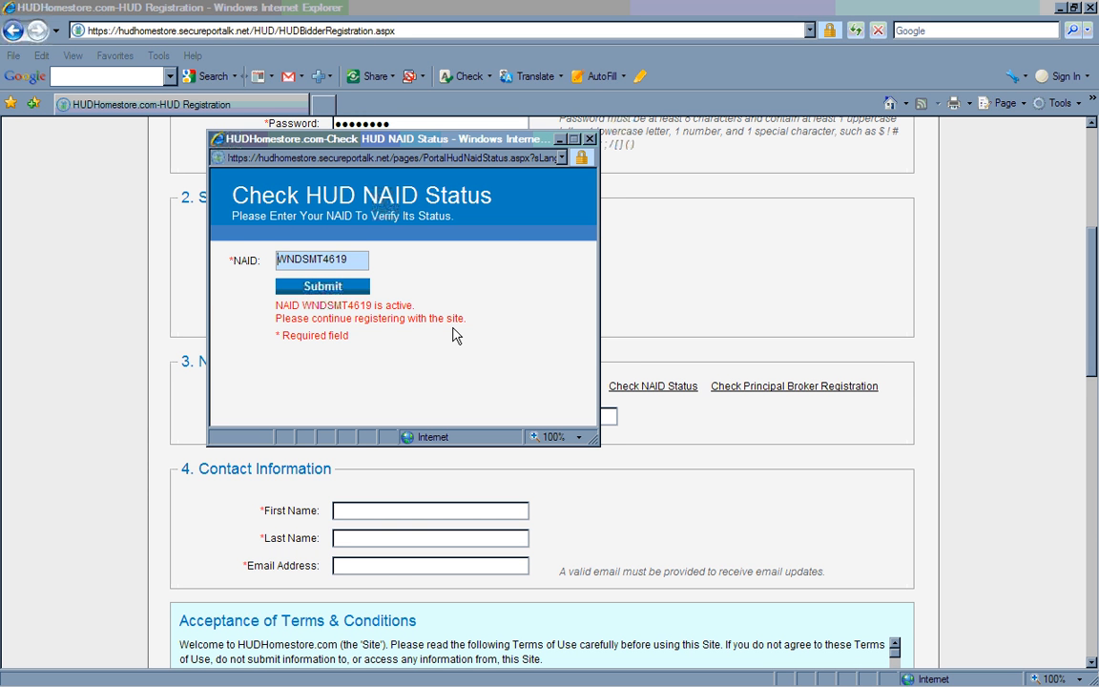
mouse_move(517, 241)
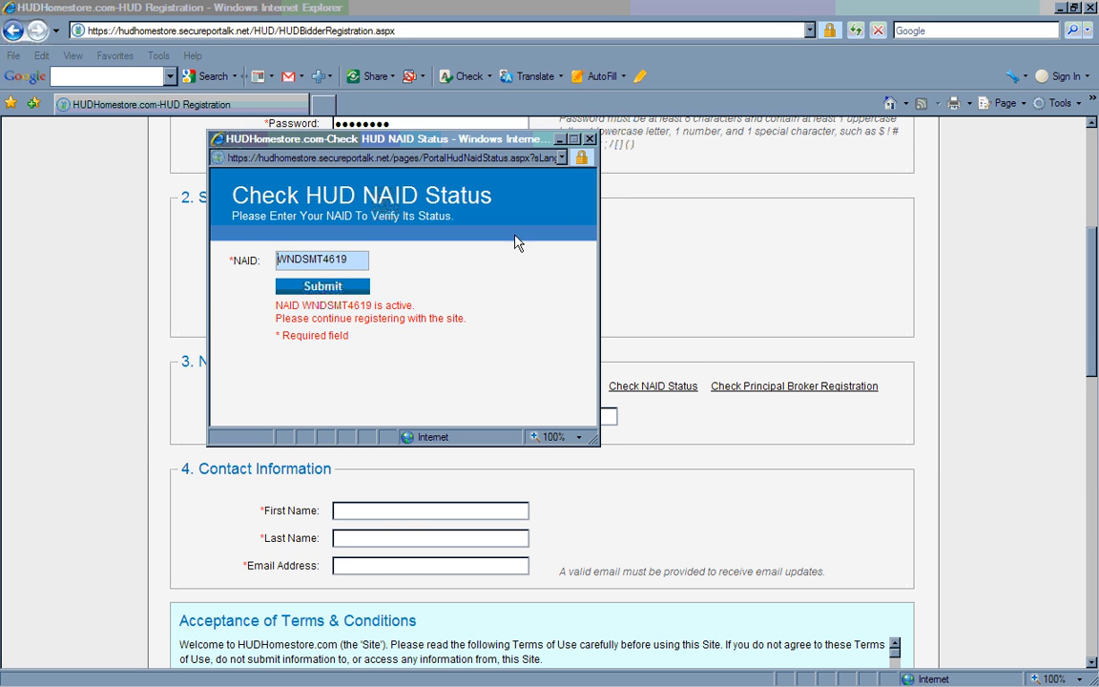
mouse_move(573, 193)
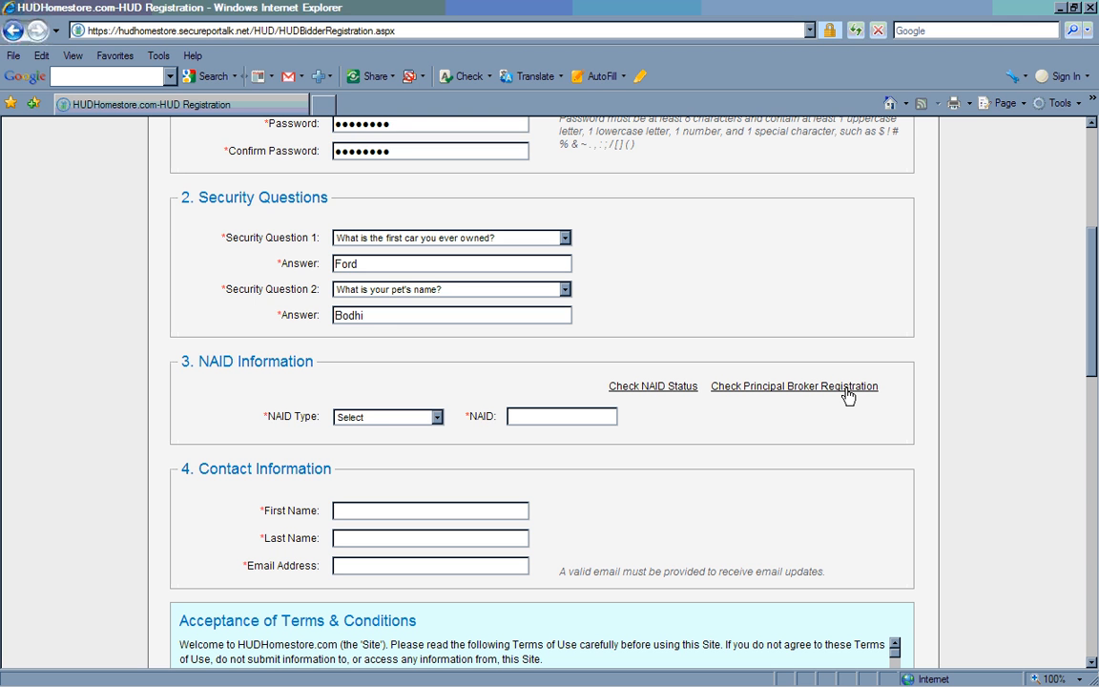
click(794, 387)
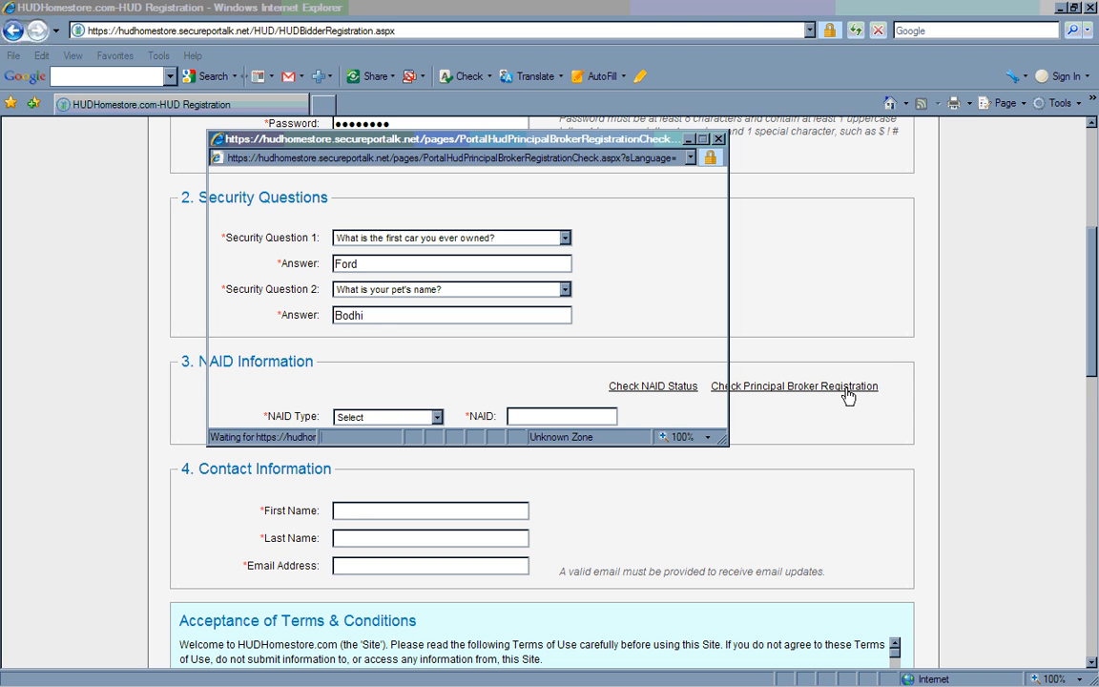
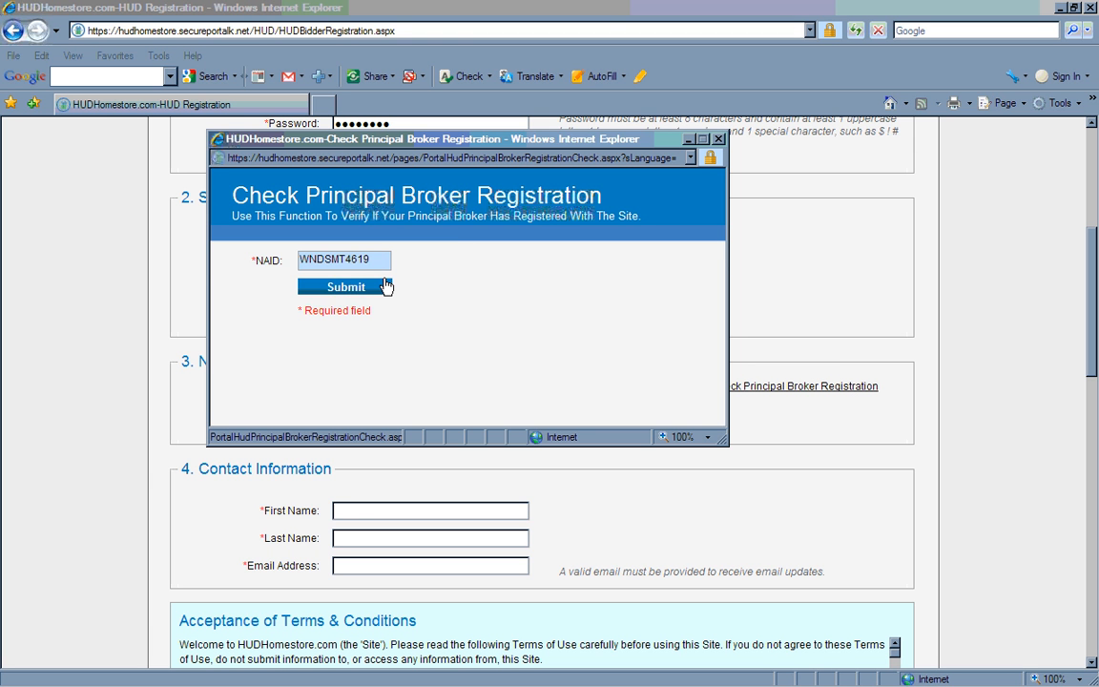
click(346, 286)
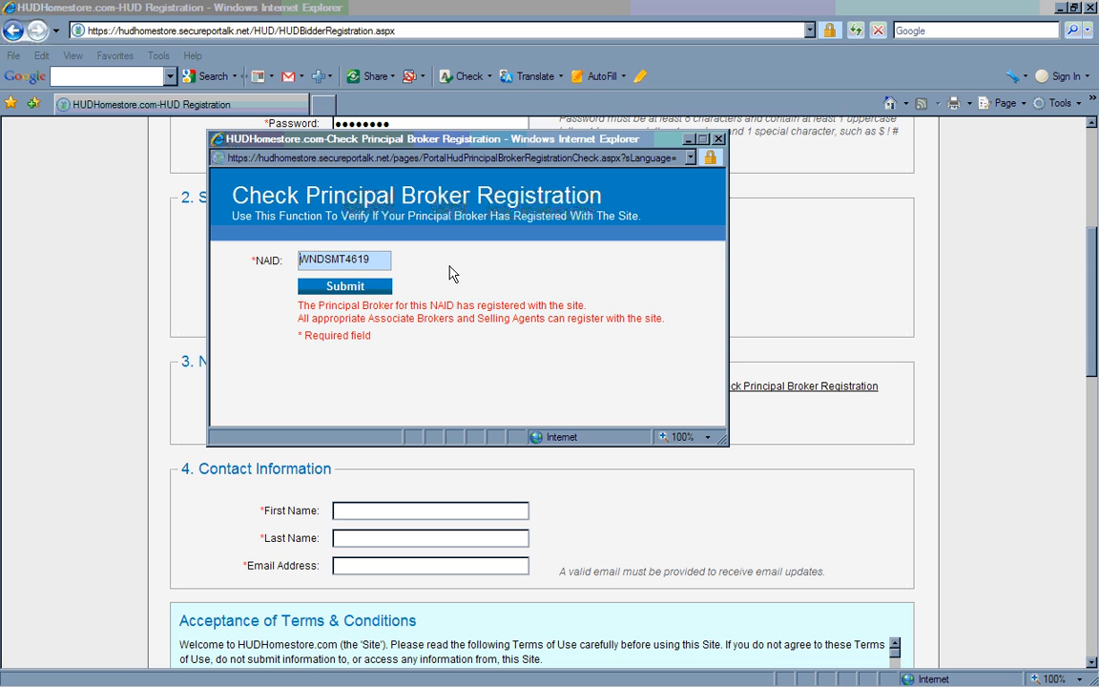
mouse_move(461, 338)
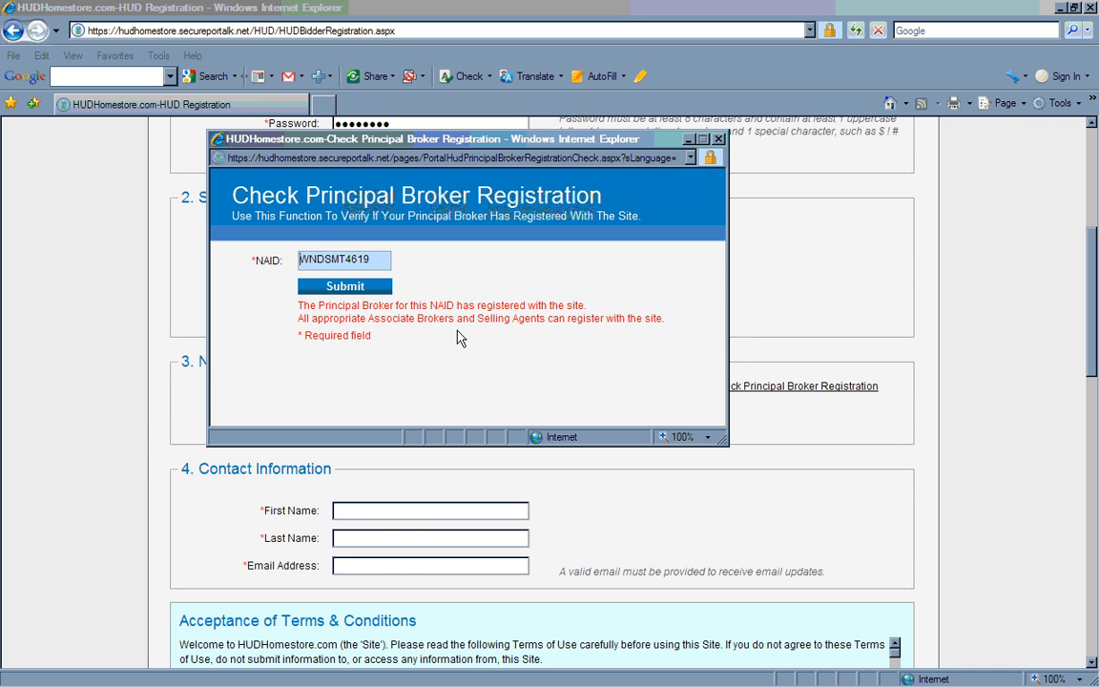
mouse_move(483, 339)
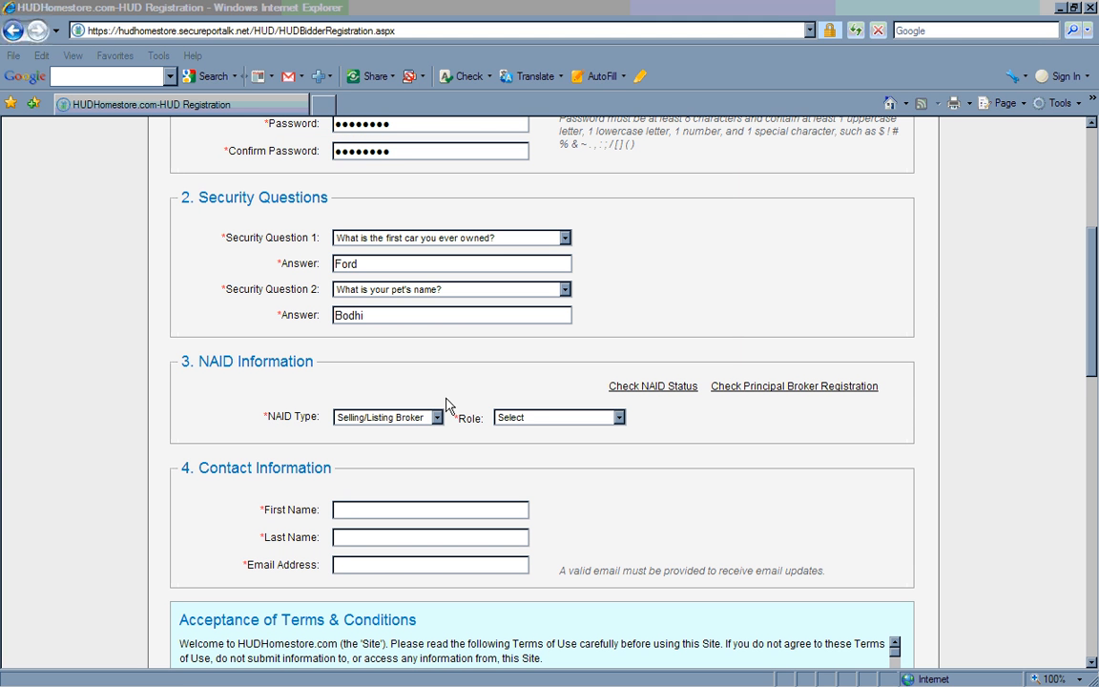
Set the NAID type to Selling/Listing Broker and the role to Selling Agent.
click(436, 417)
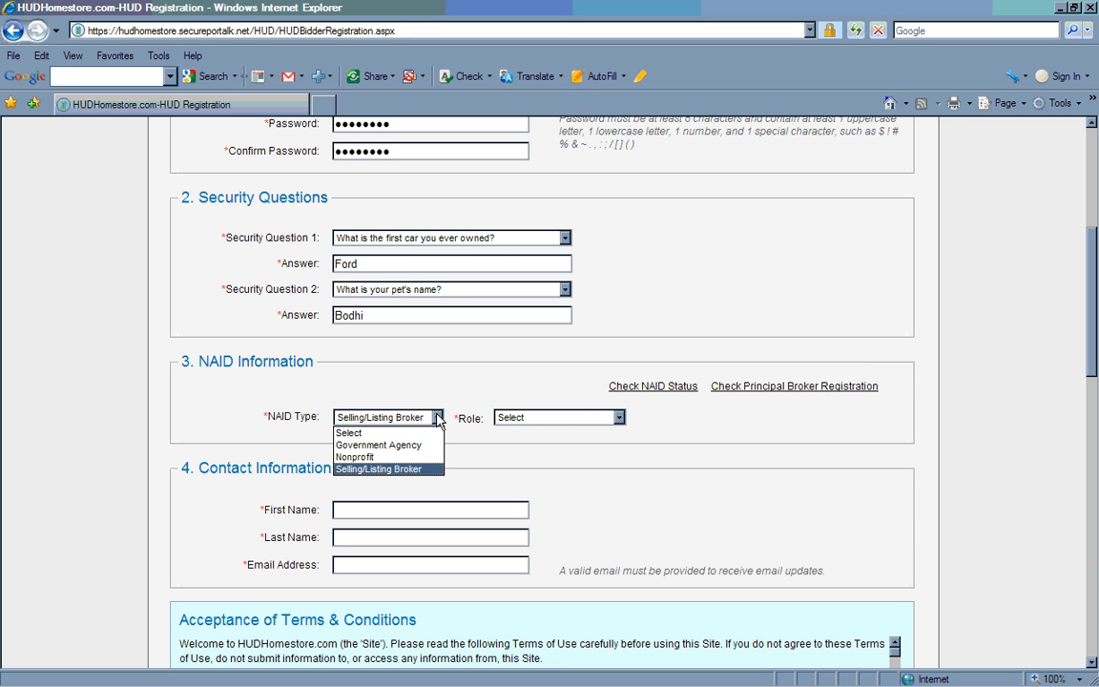
mouse_move(379, 444)
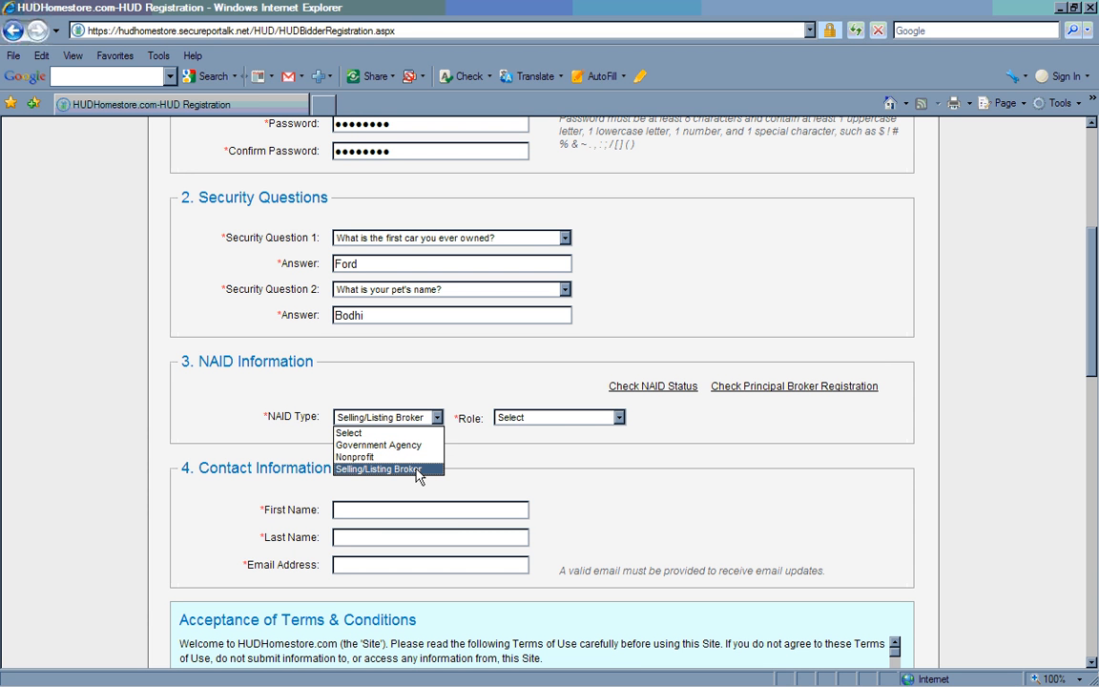
click(377, 468)
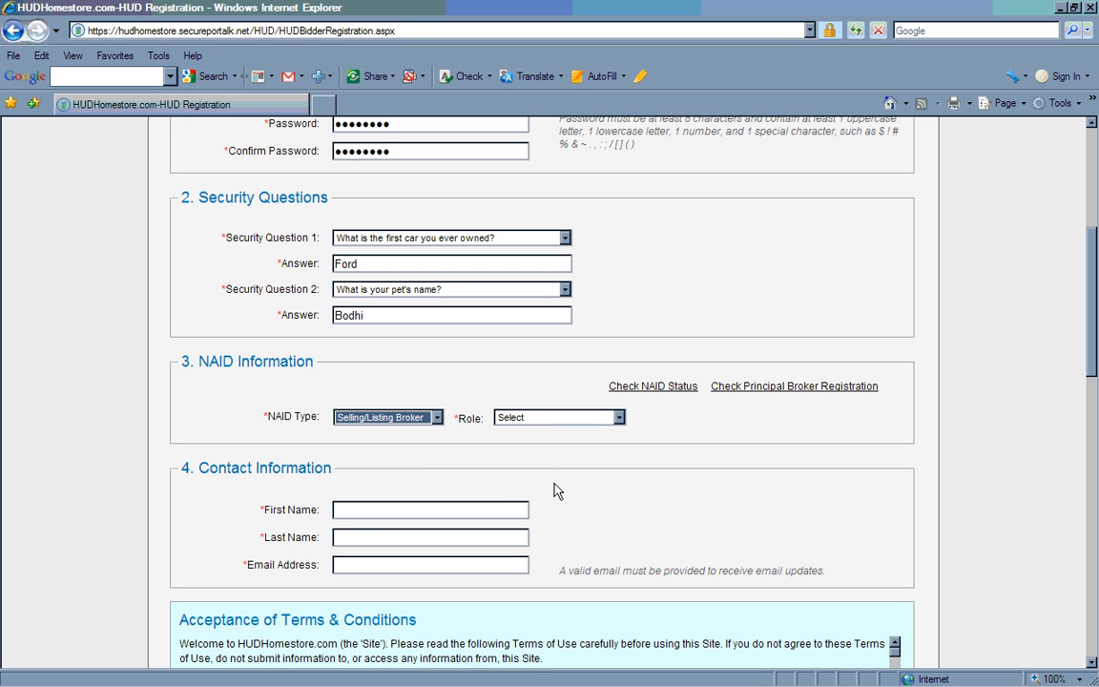
mouse_move(620, 422)
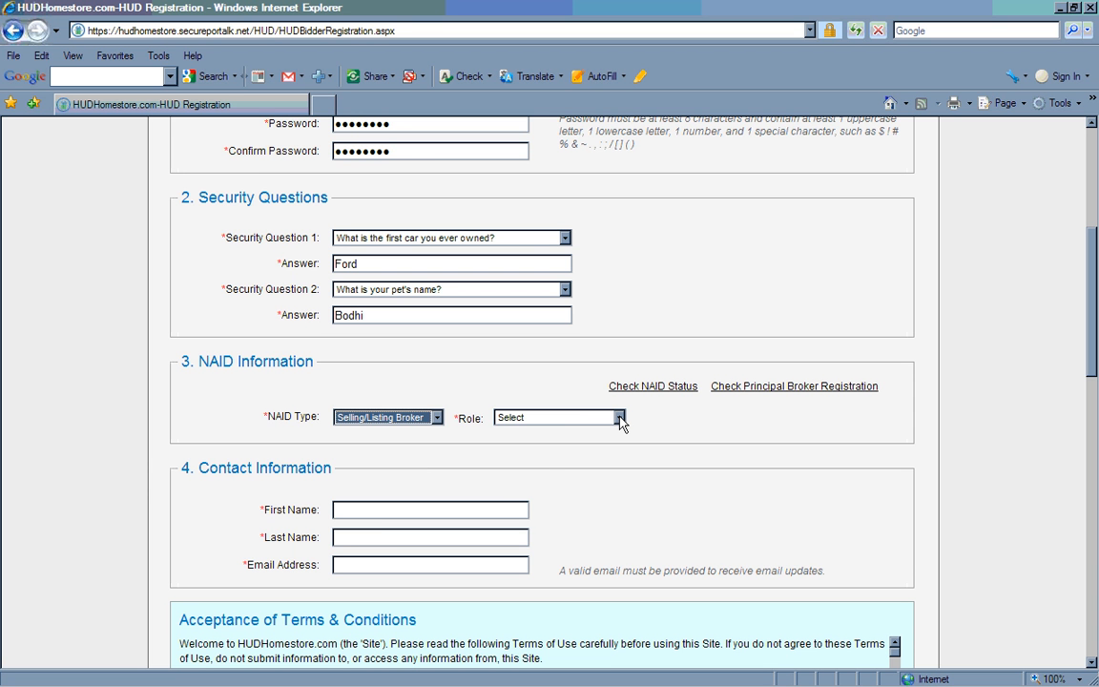
click(620, 416)
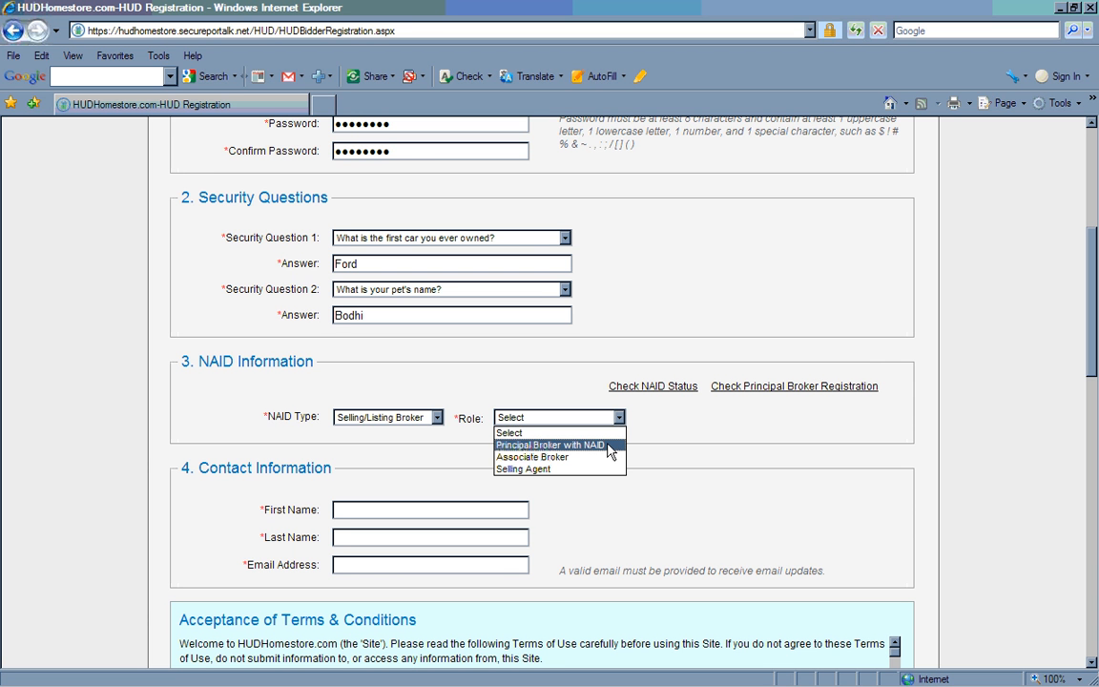
mouse_move(600, 469)
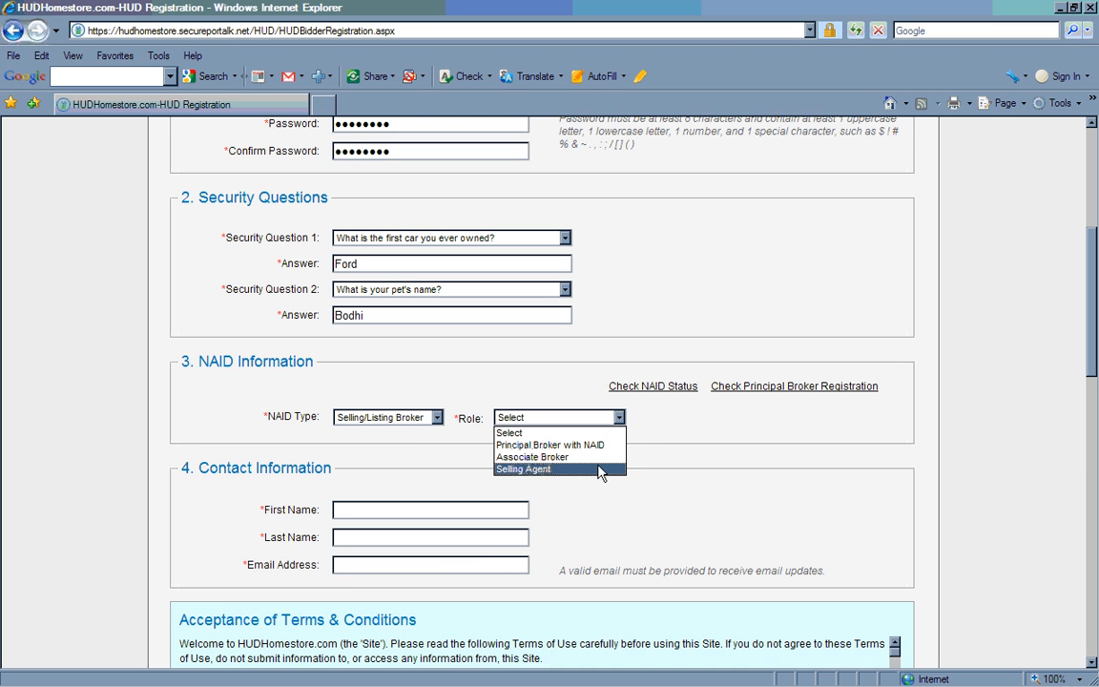
click(522, 468)
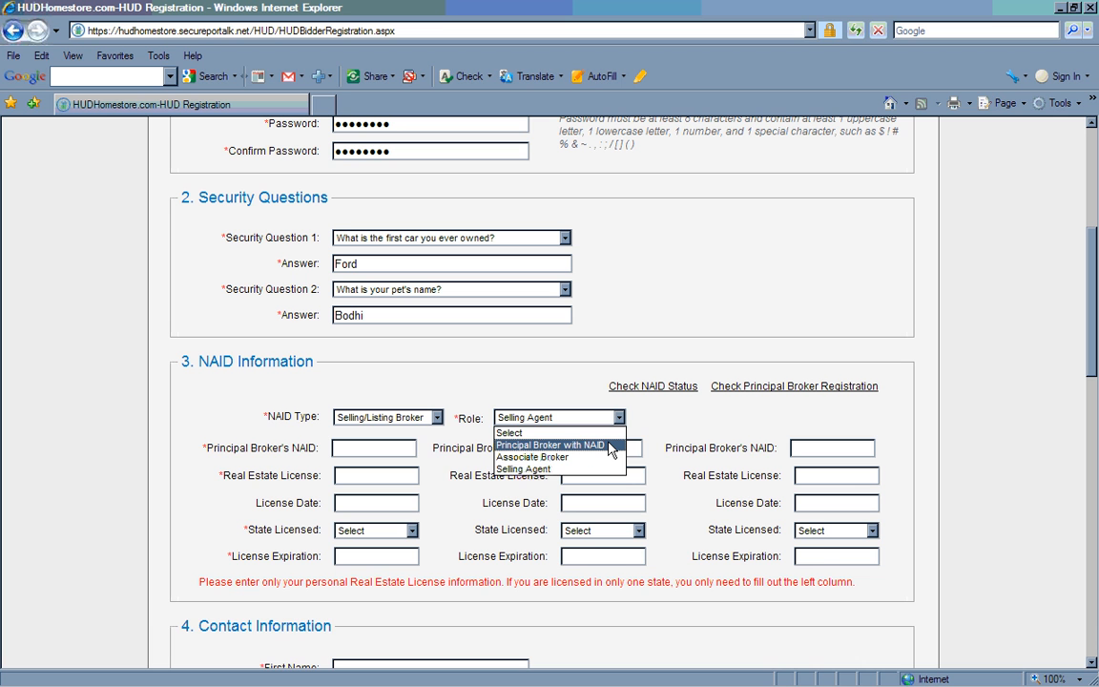
Try the Principal Broker with NAID role, then switch back to Selling Agent.
click(550, 445)
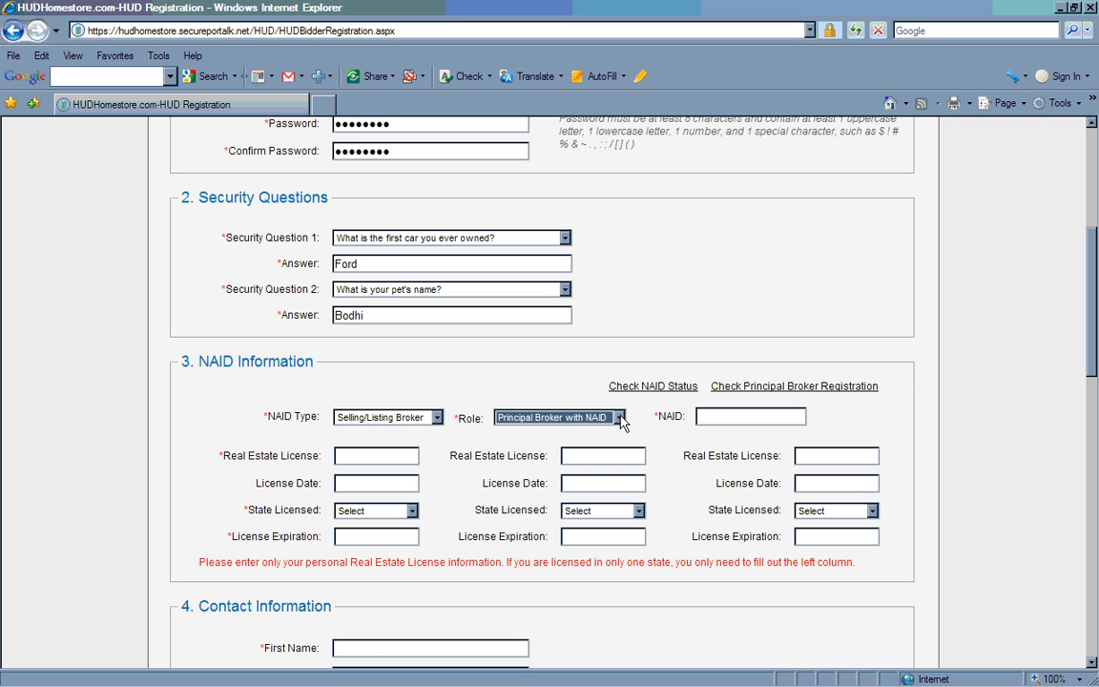
click(621, 417)
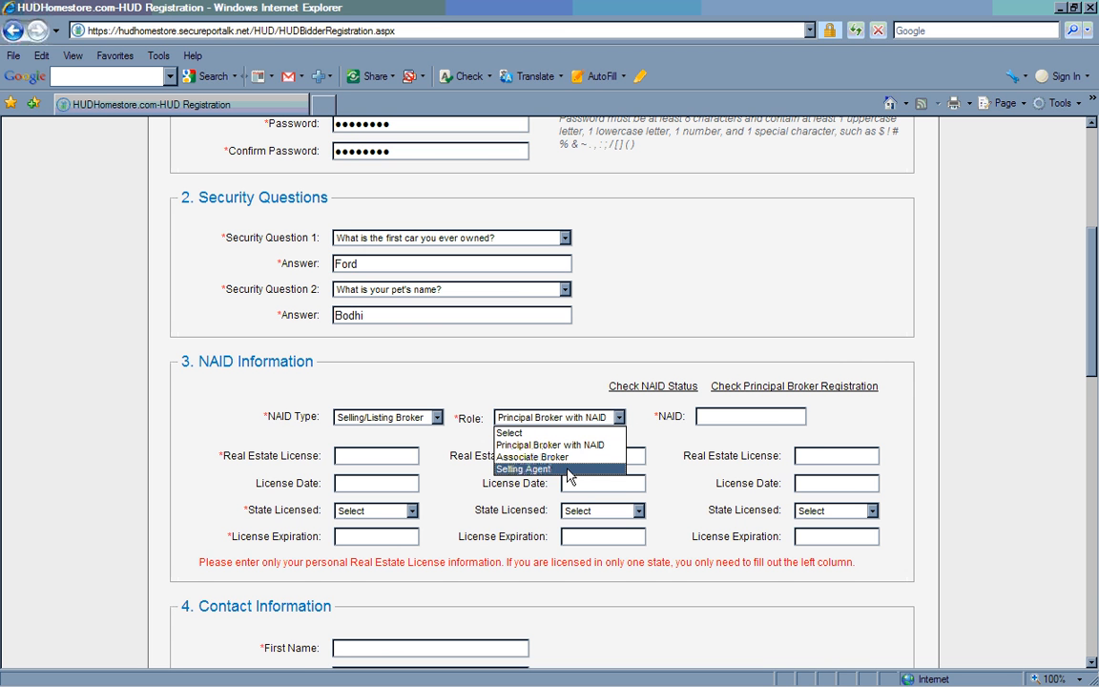
click(524, 468)
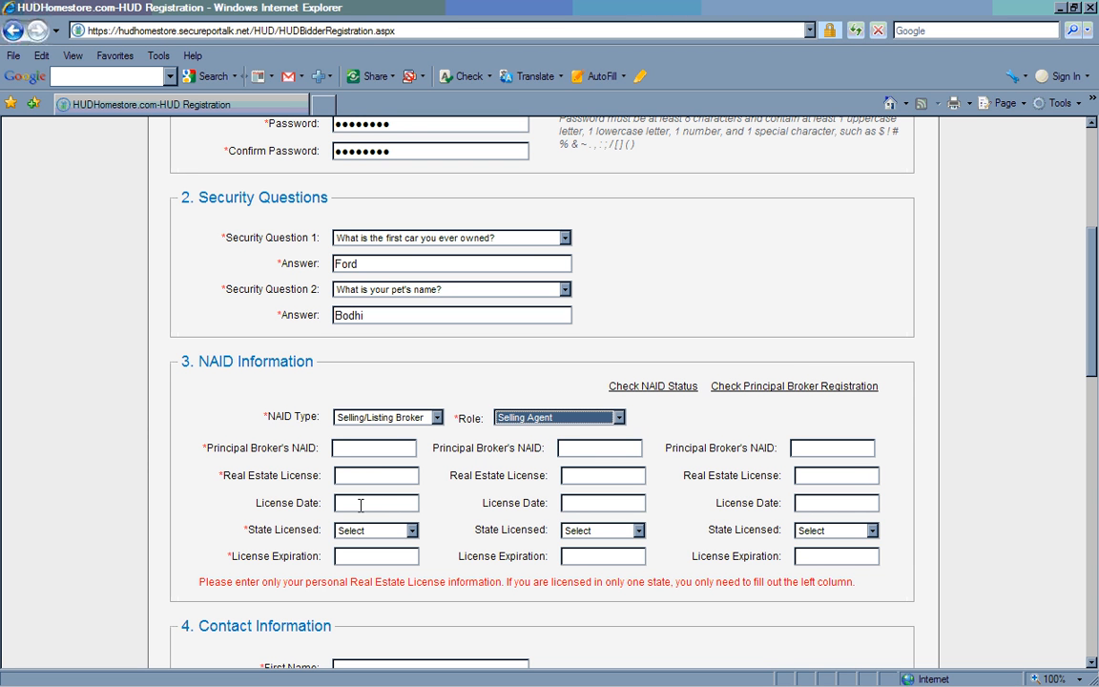
mouse_move(365, 475)
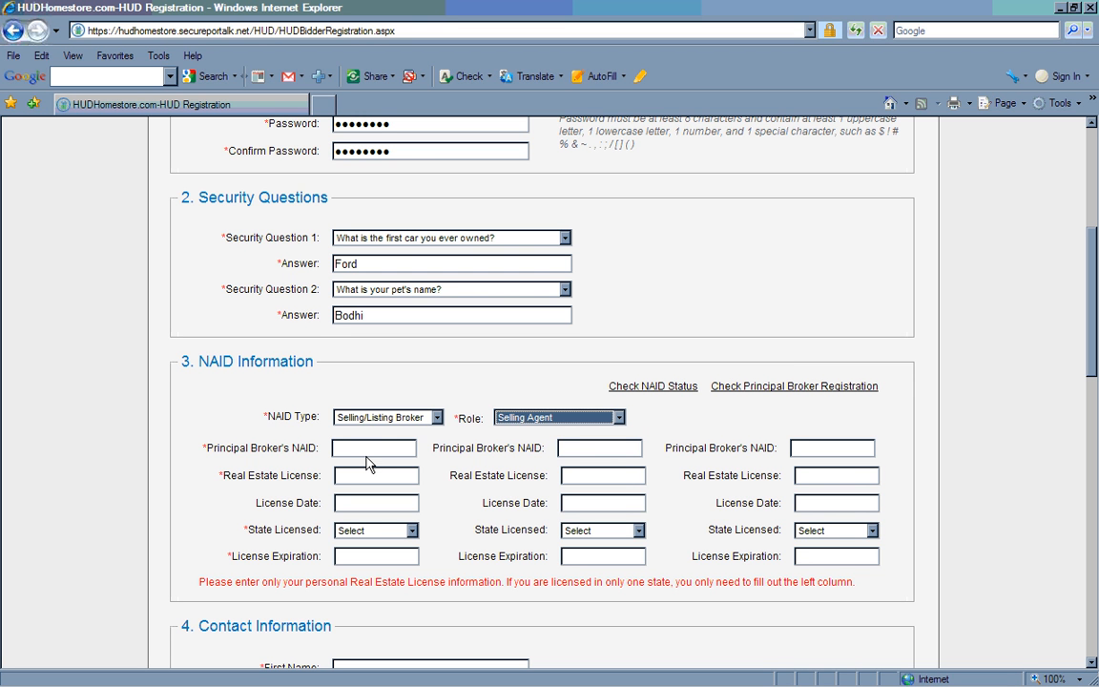
click(618, 417)
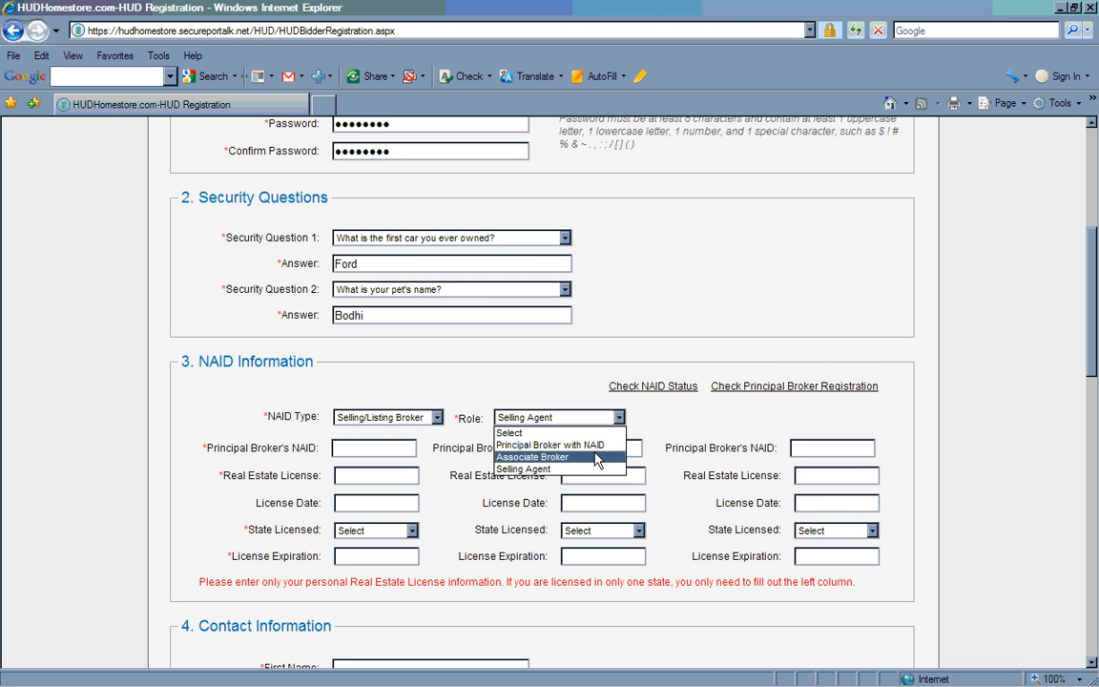
click(524, 469)
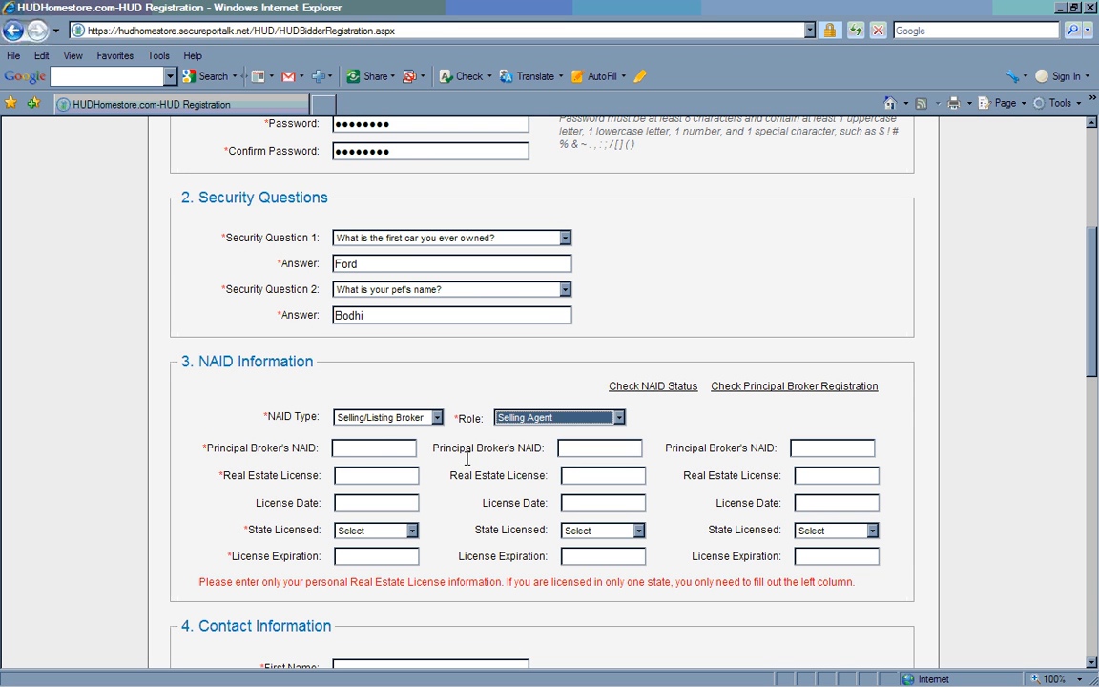
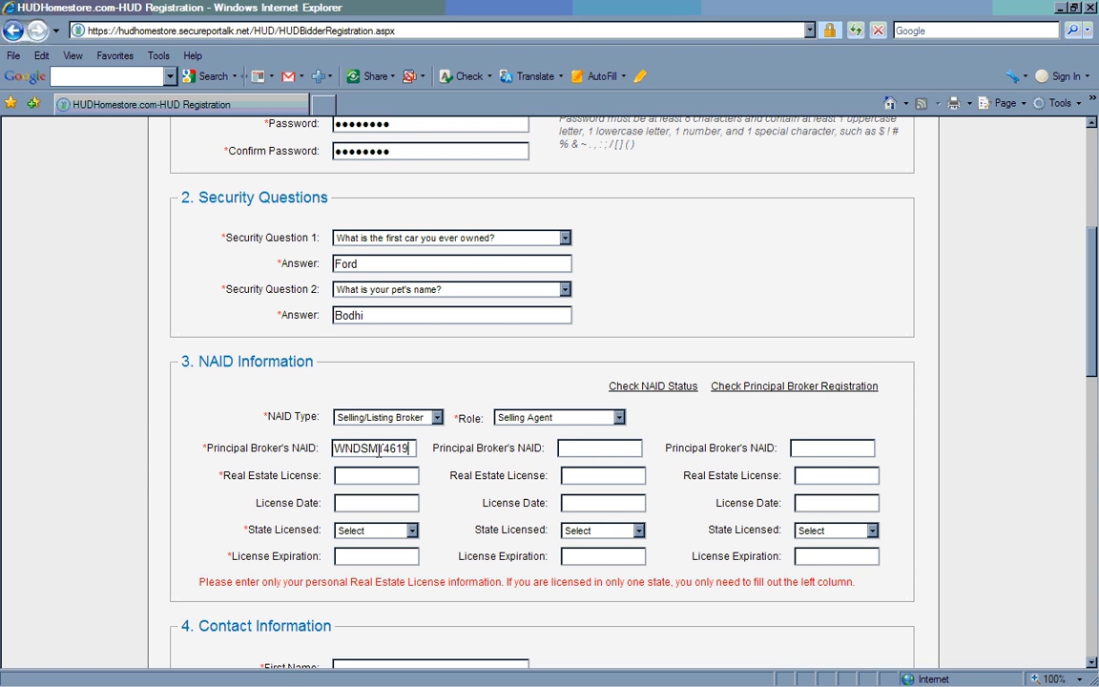
click(376, 475)
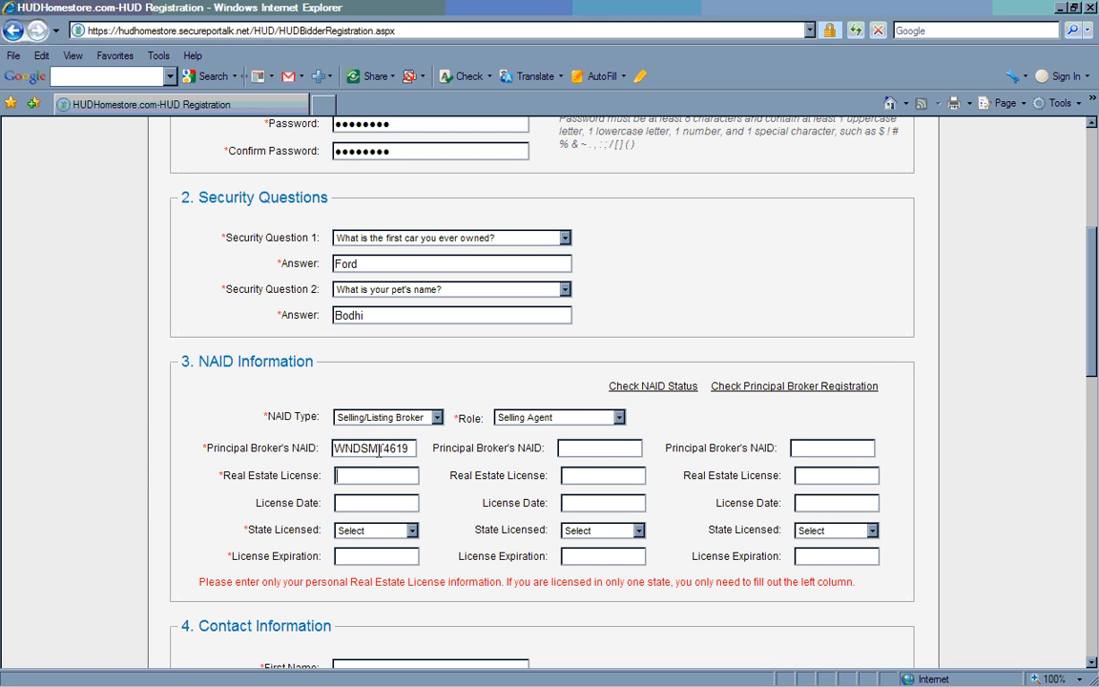
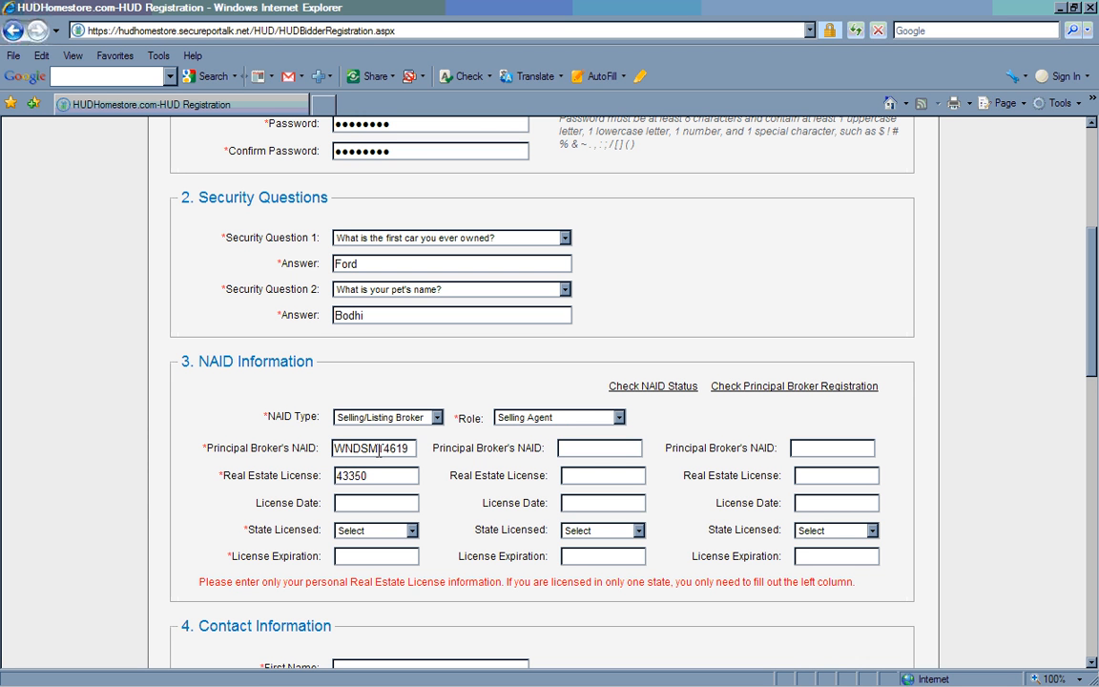
Fill in license date 11/10/1977, state NC, and expiration 06/20/2012.
text(11/10)
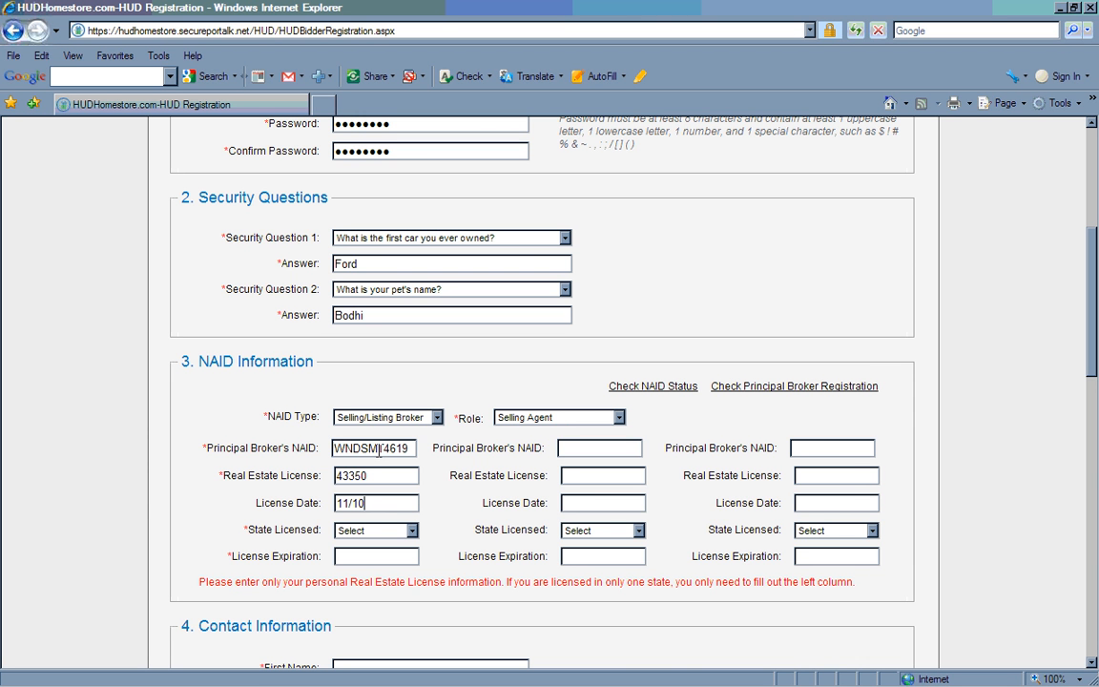
text(1977)
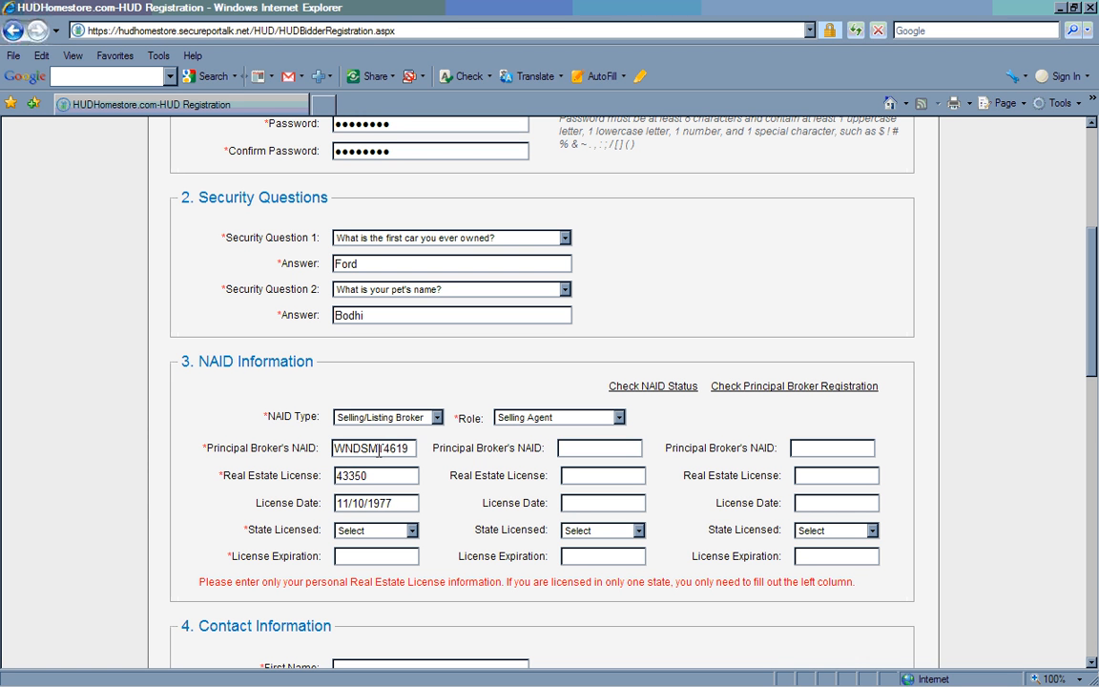
click(375, 529)
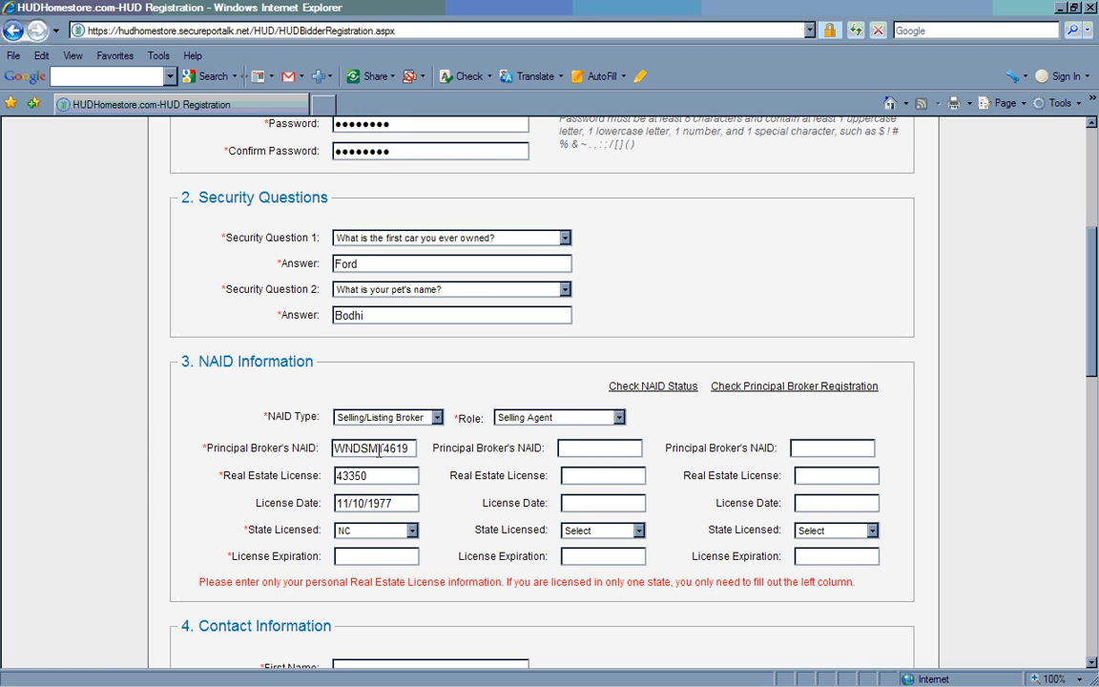
click(375, 555)
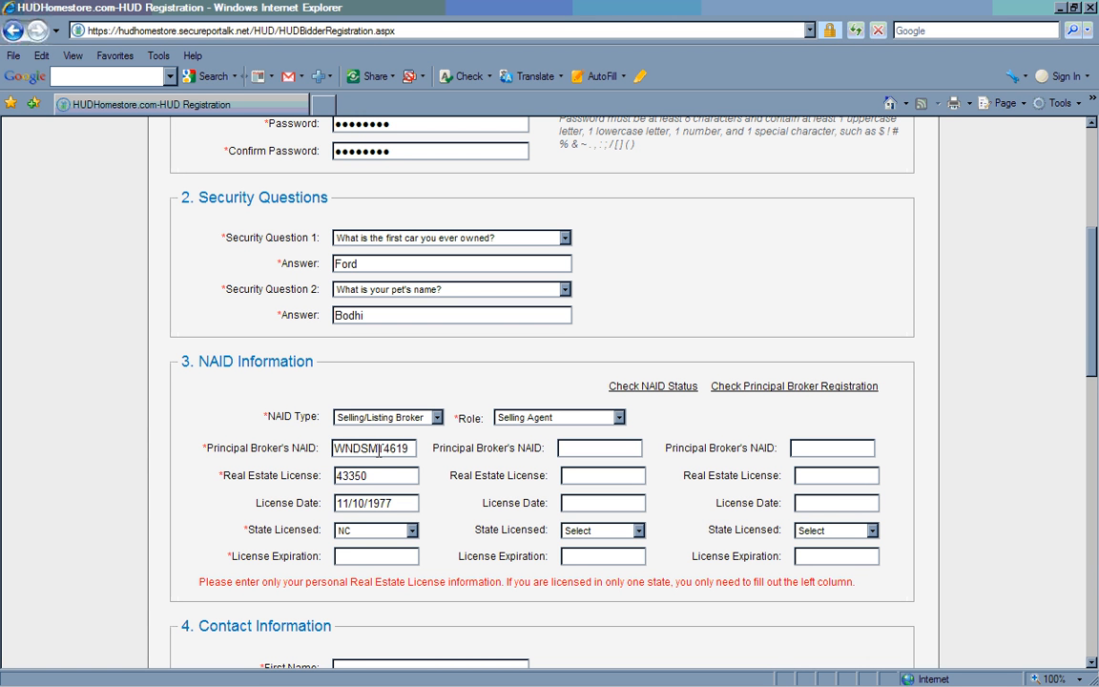
text(06/20/)
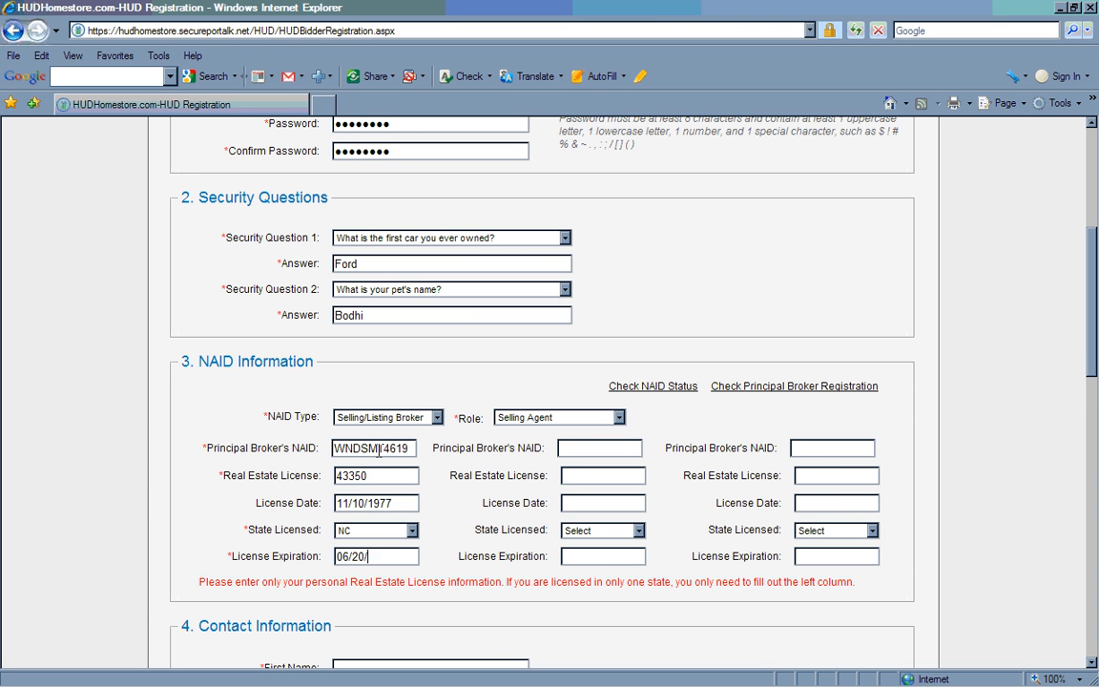
text(2012)
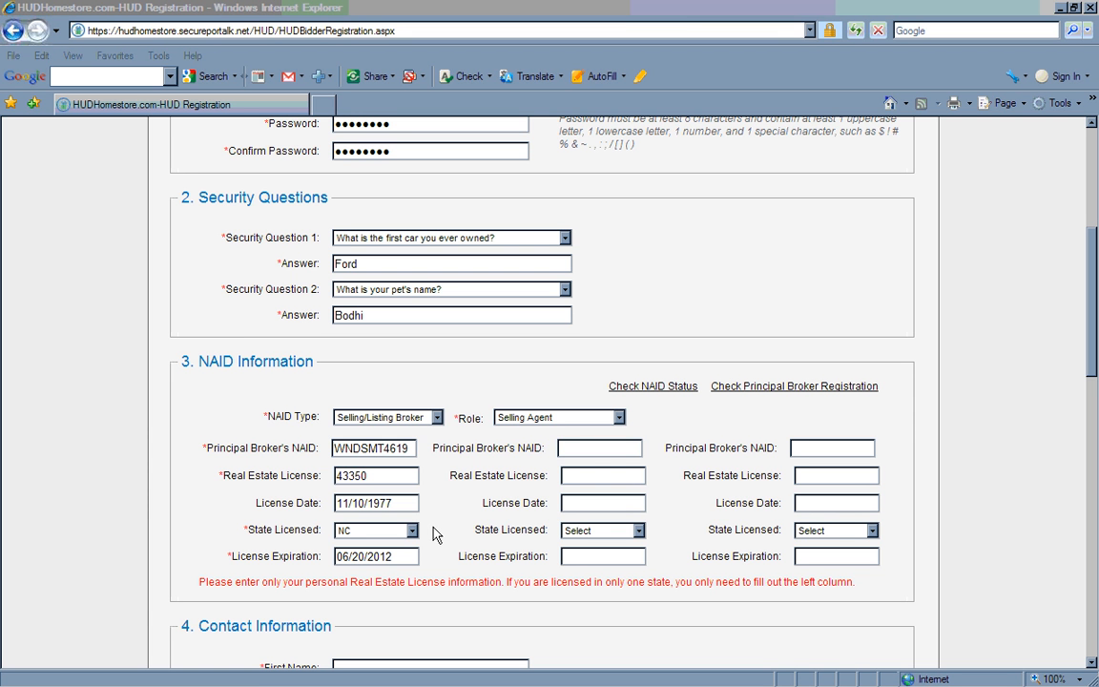
mouse_move(436, 530)
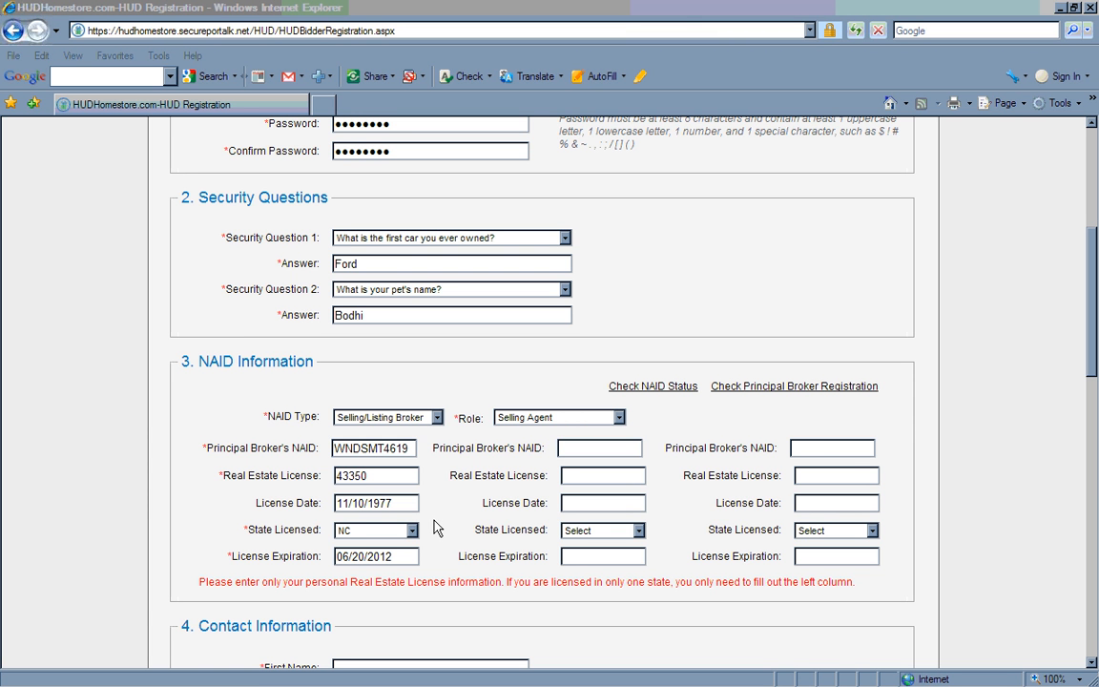
mouse_move(384, 530)
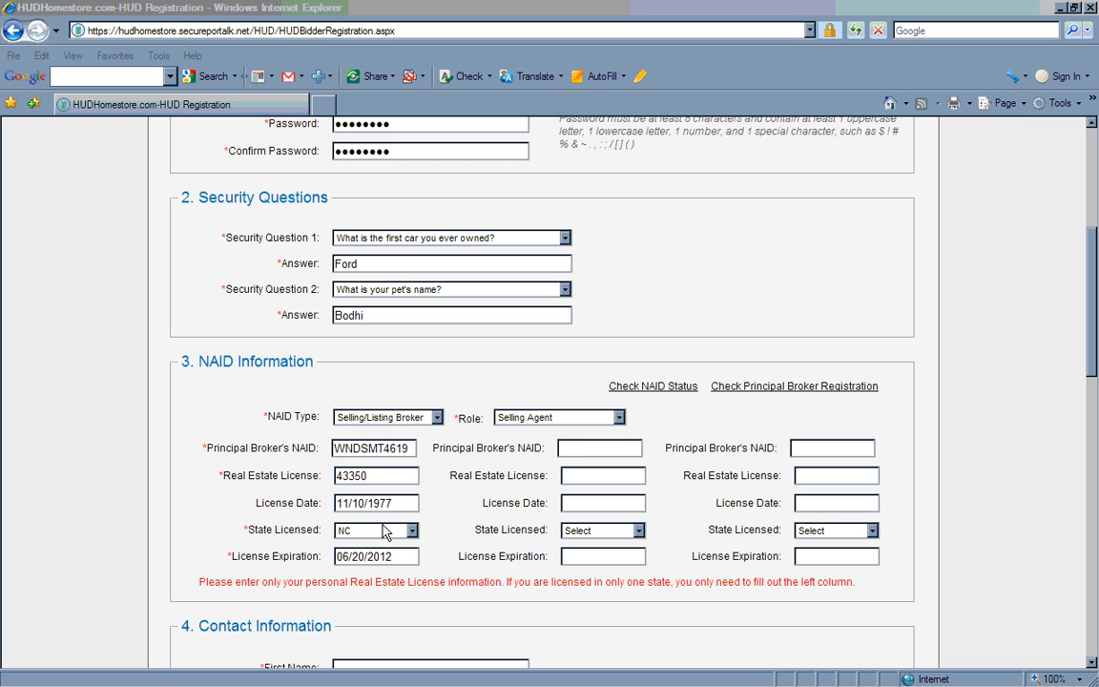
mouse_move(590, 467)
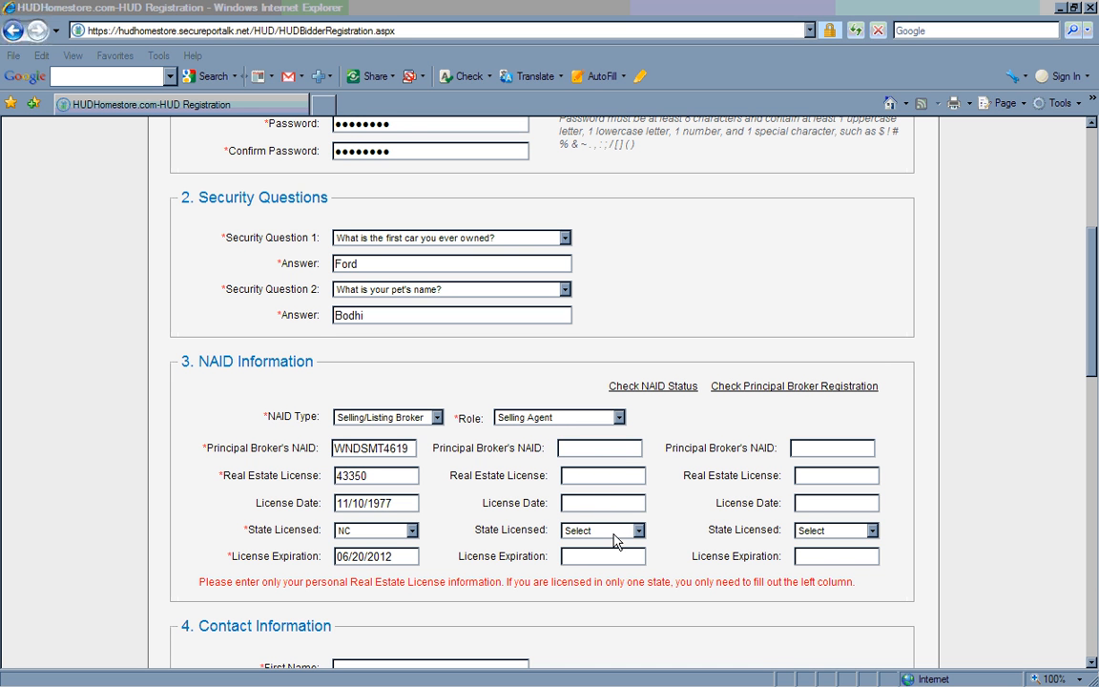
mouse_move(758, 467)
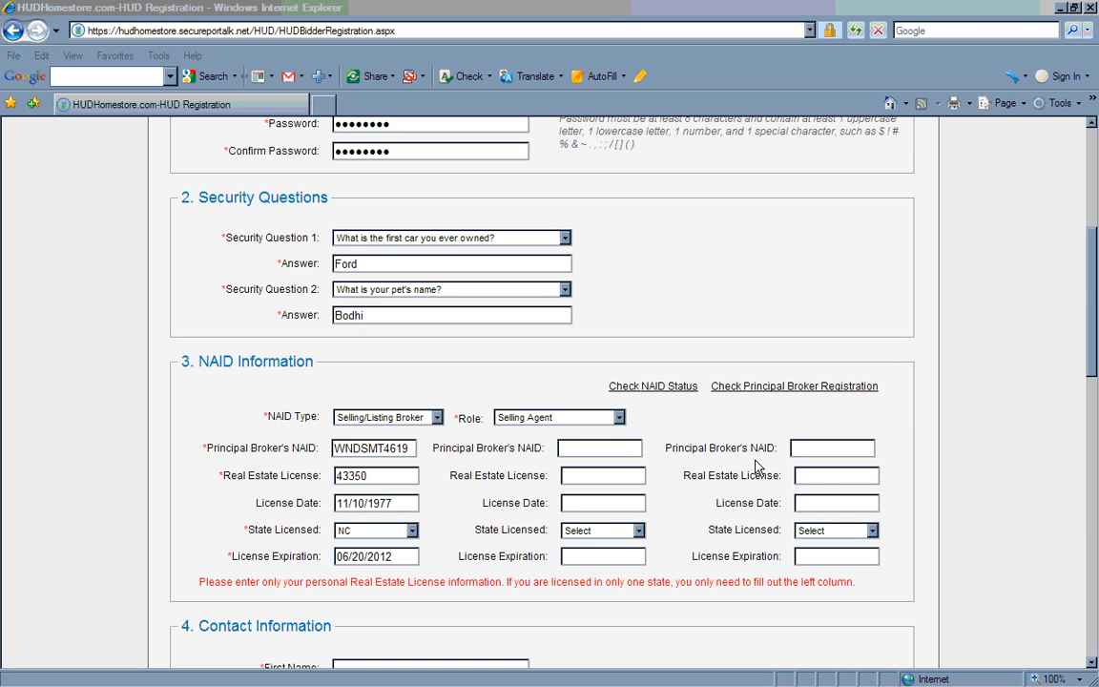
scroll(down, 3)
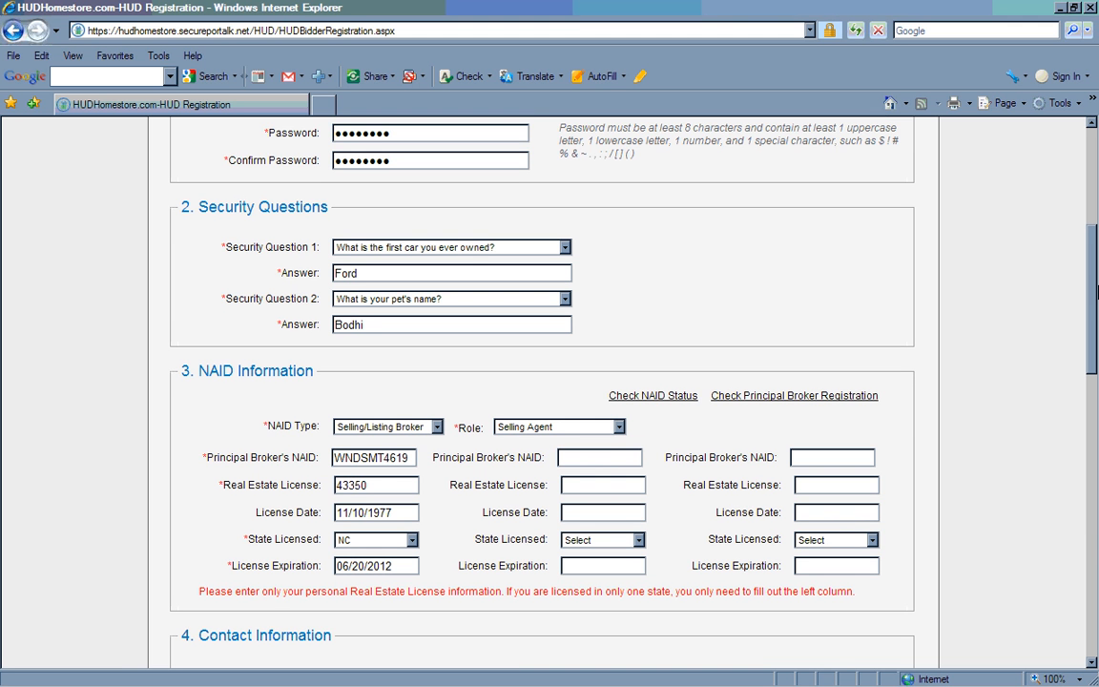
scroll(down, 3)
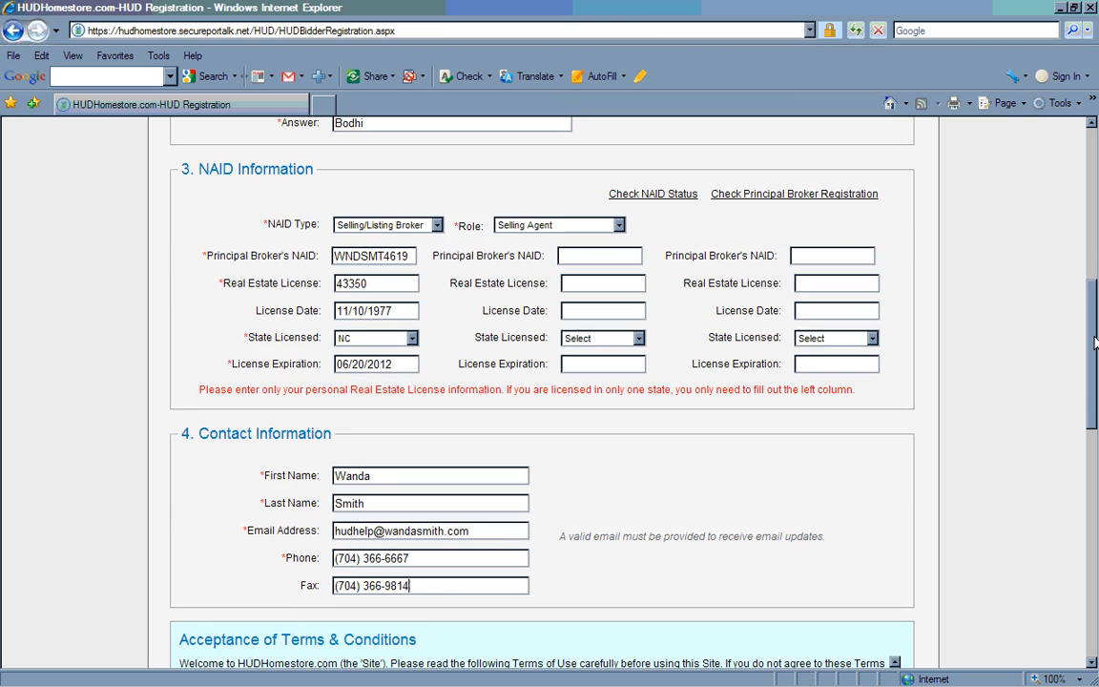
scroll(down, 3)
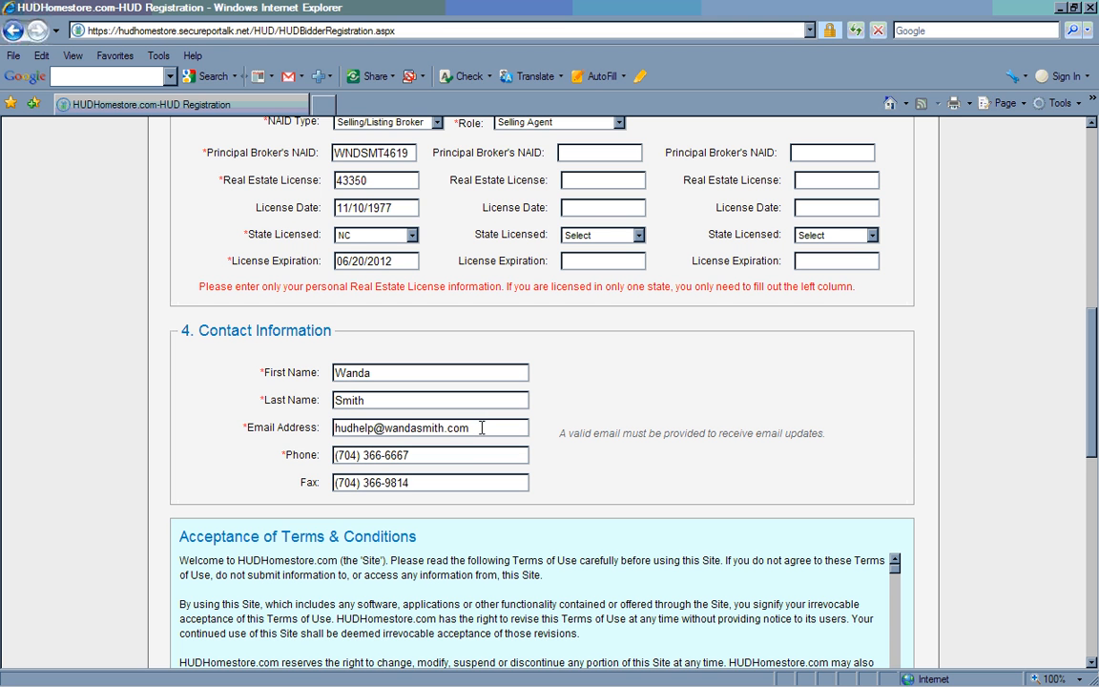
mouse_move(464, 455)
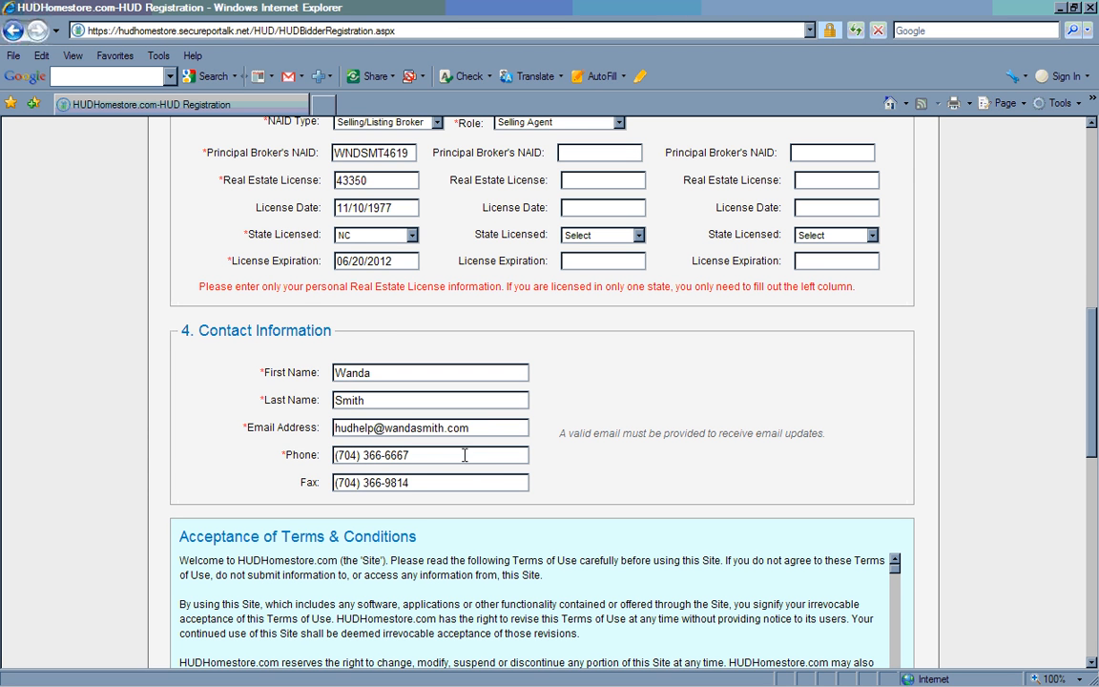
mouse_move(459, 481)
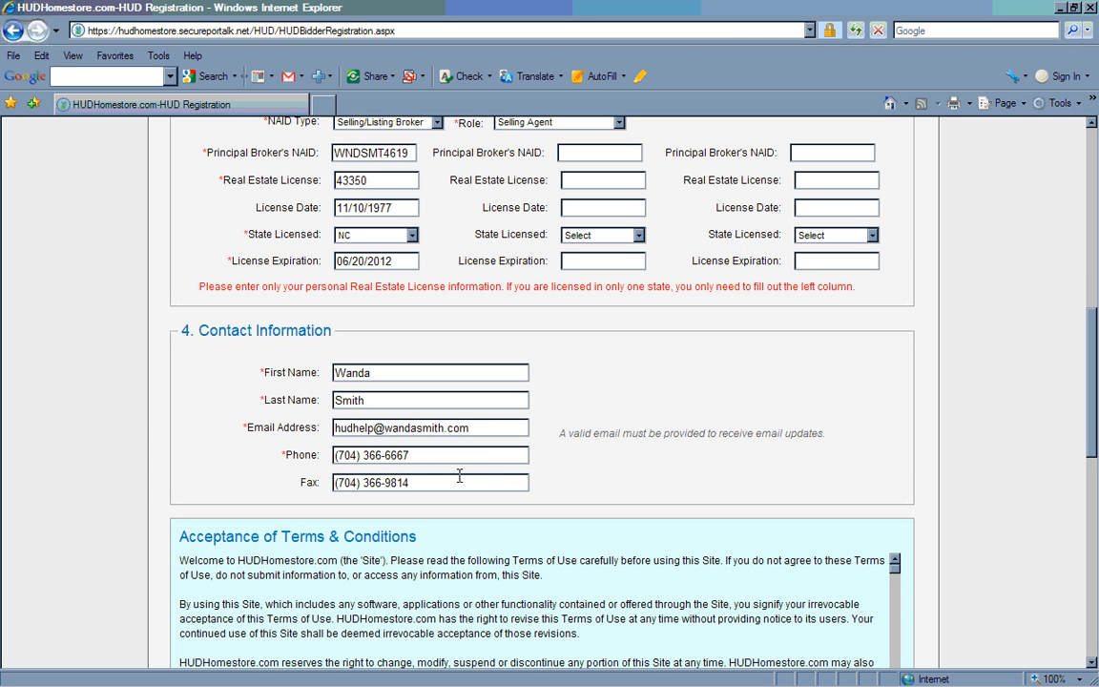
mouse_move(458, 474)
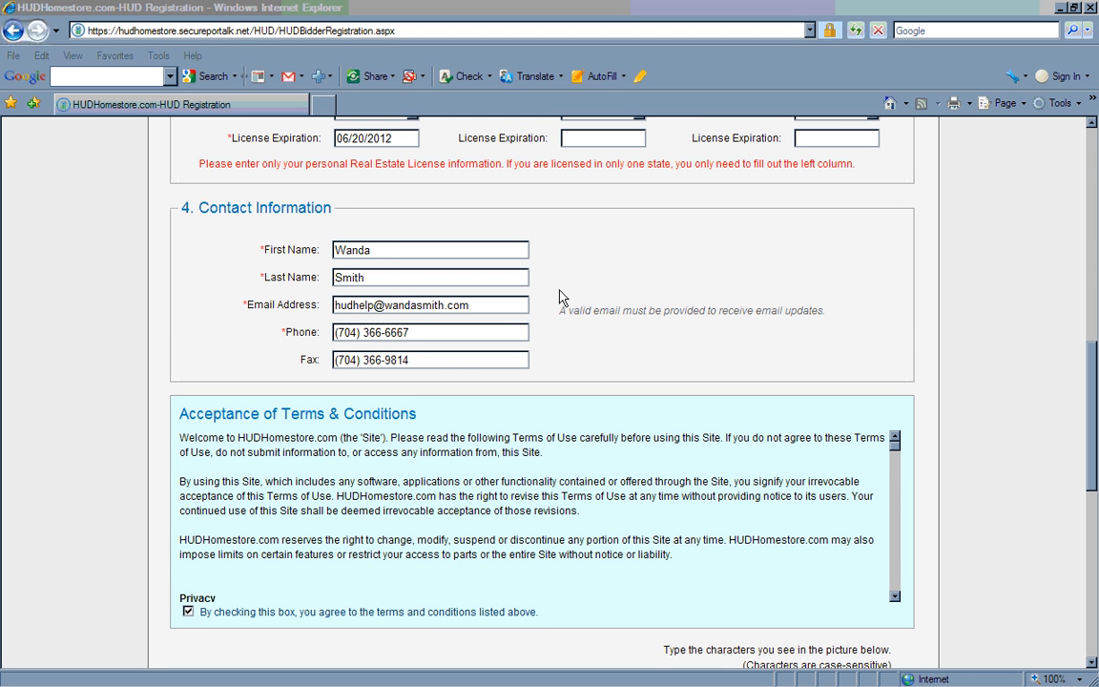
mouse_move(551, 340)
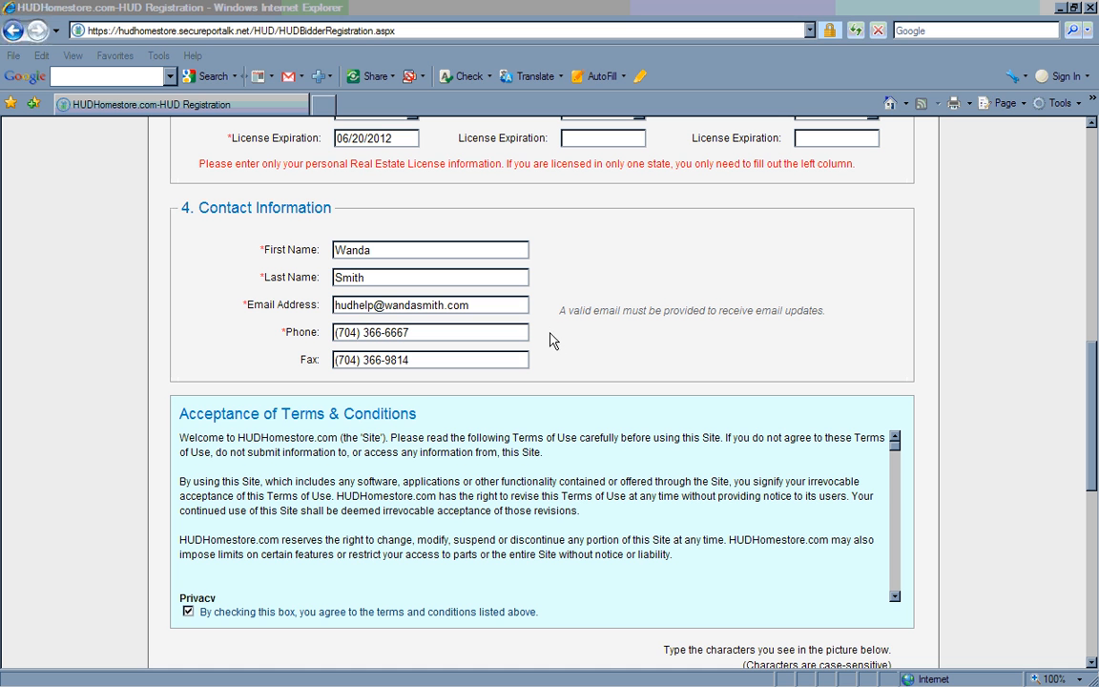
mouse_move(564, 385)
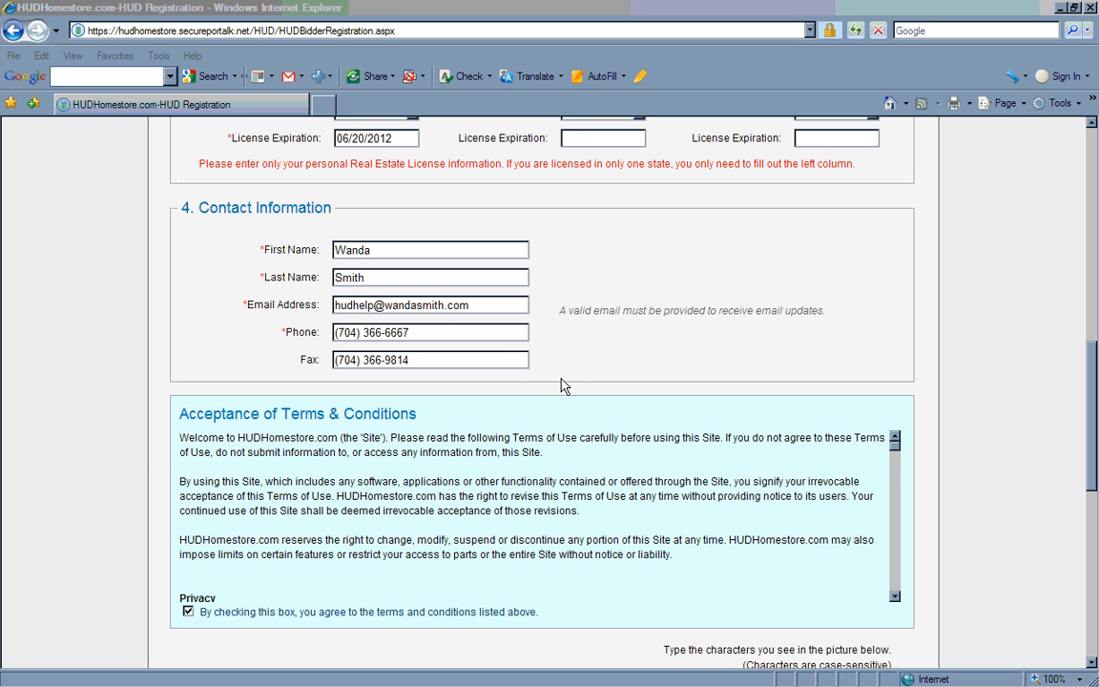
mouse_move(560, 486)
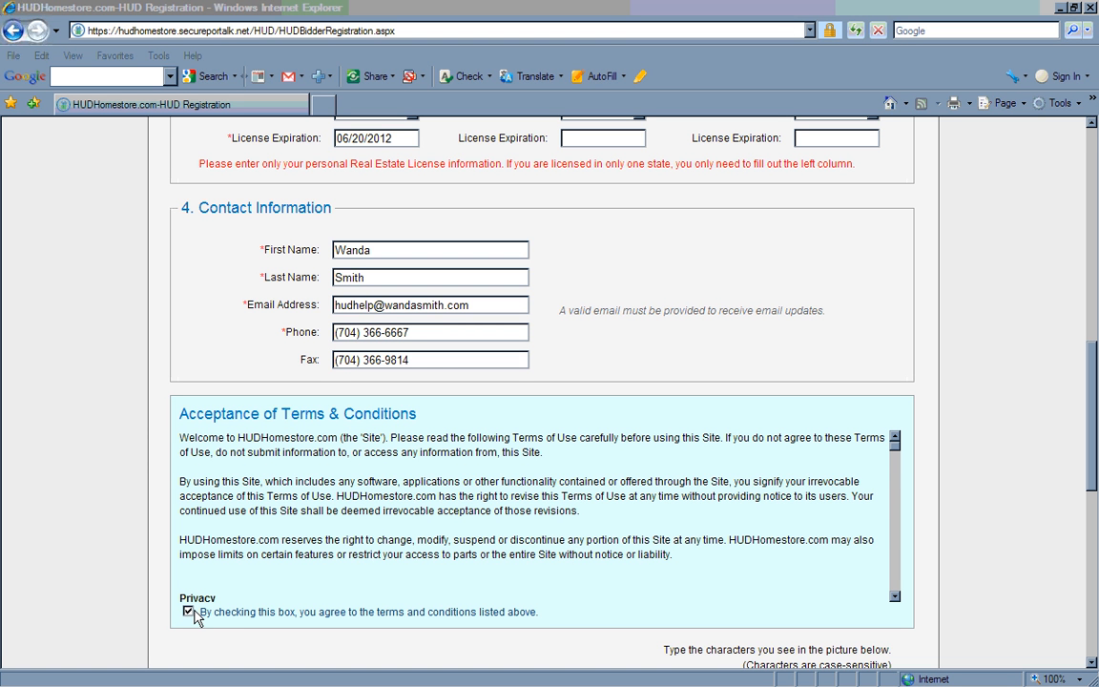
mouse_move(229, 627)
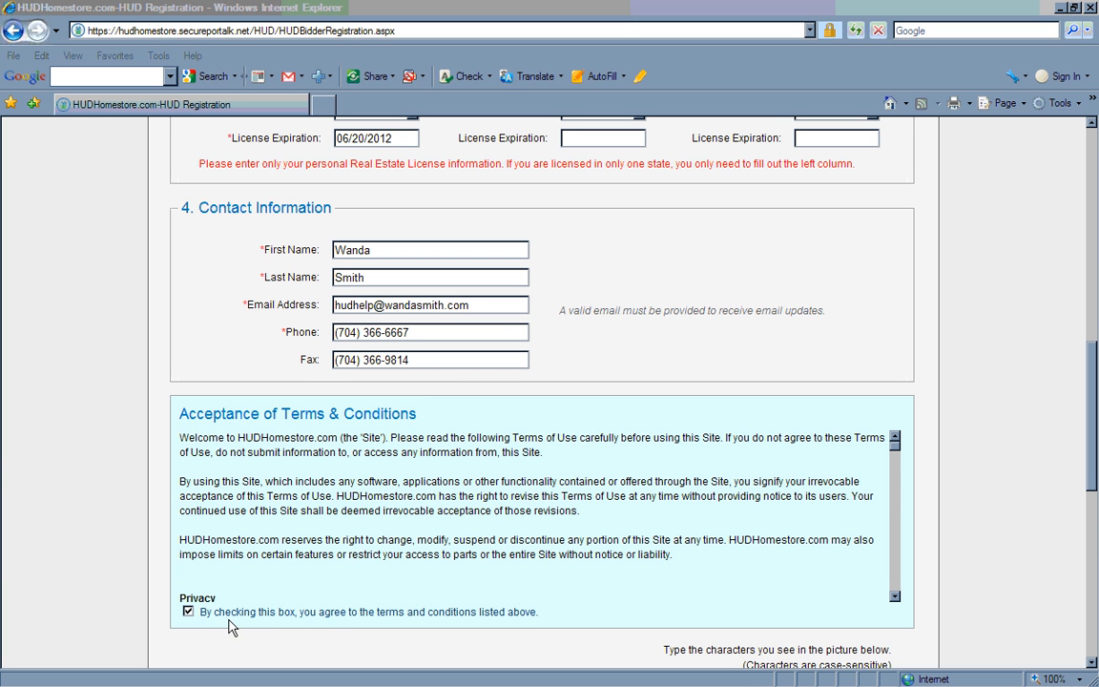
mouse_move(1091, 675)
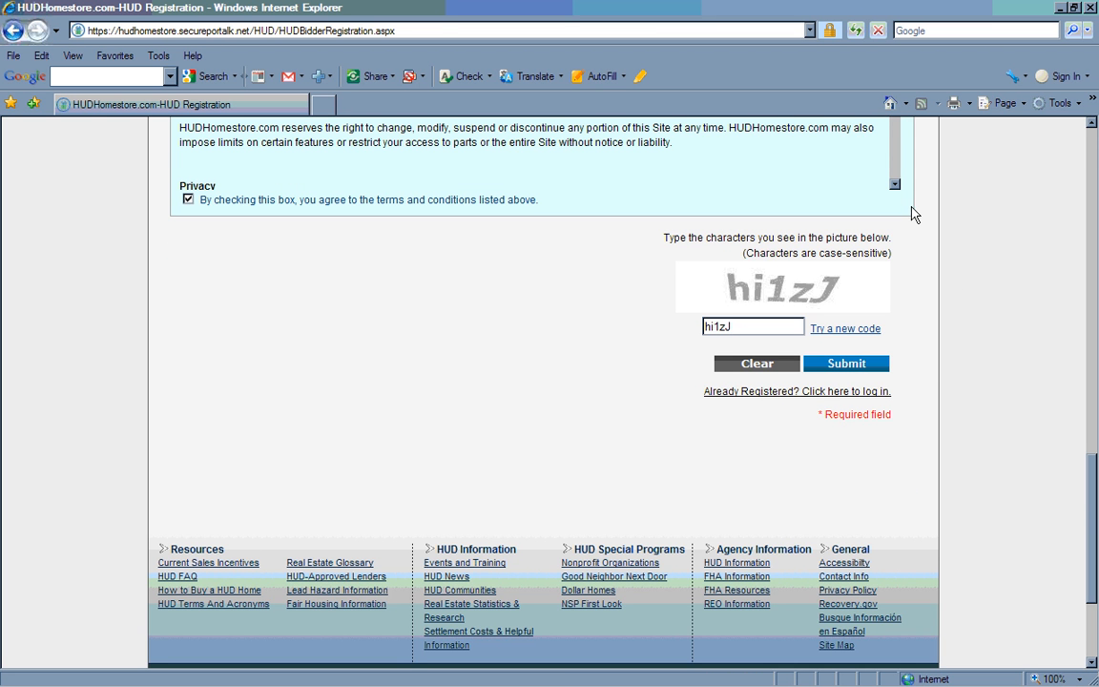
mouse_move(917, 241)
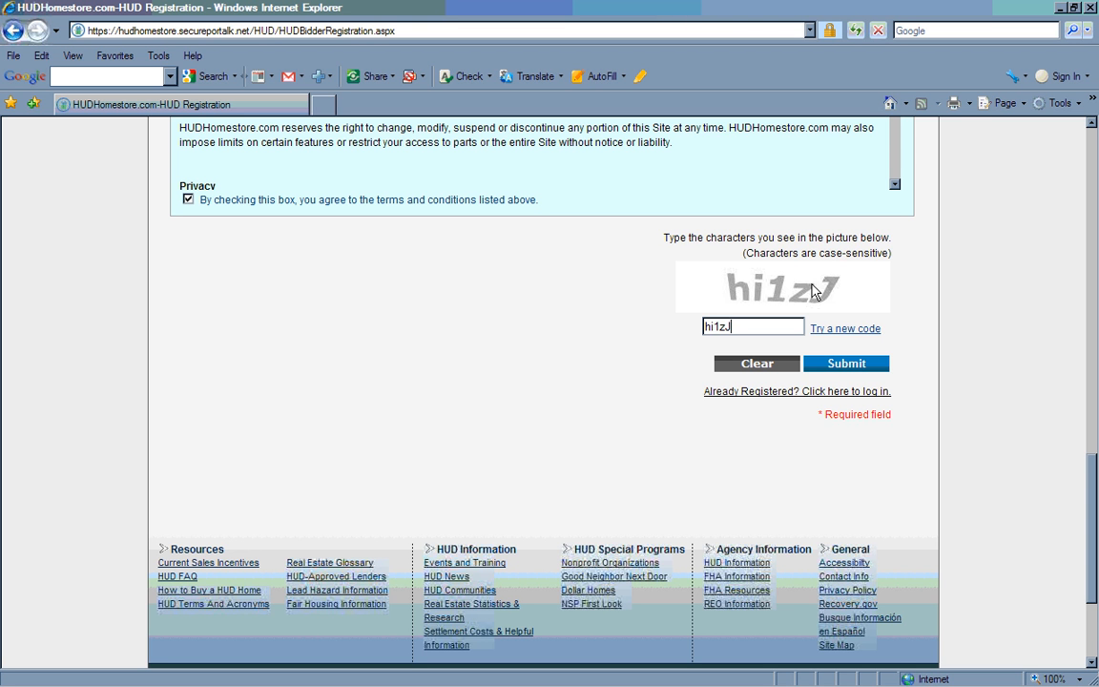
mouse_move(803, 303)
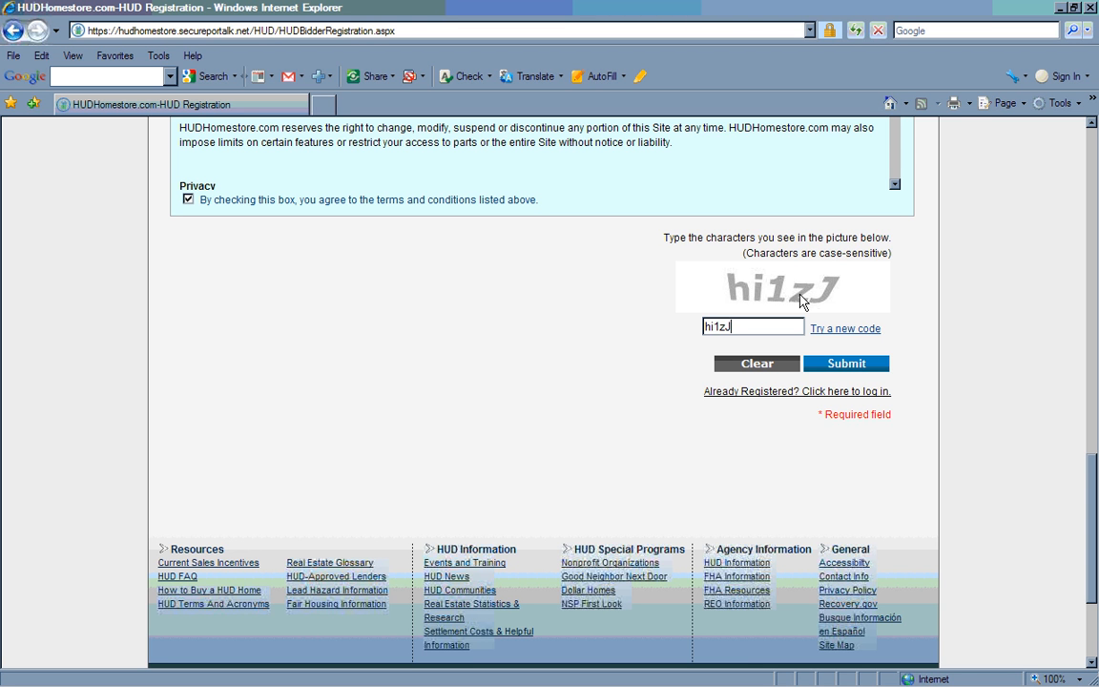
mouse_move(755, 301)
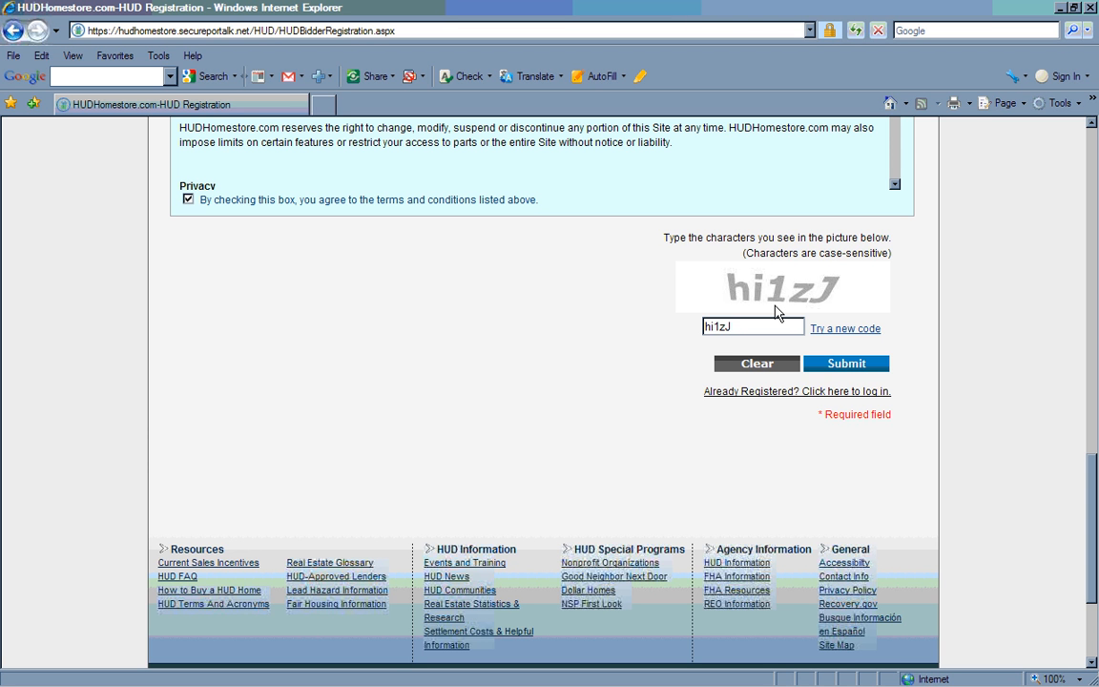
mouse_move(847, 298)
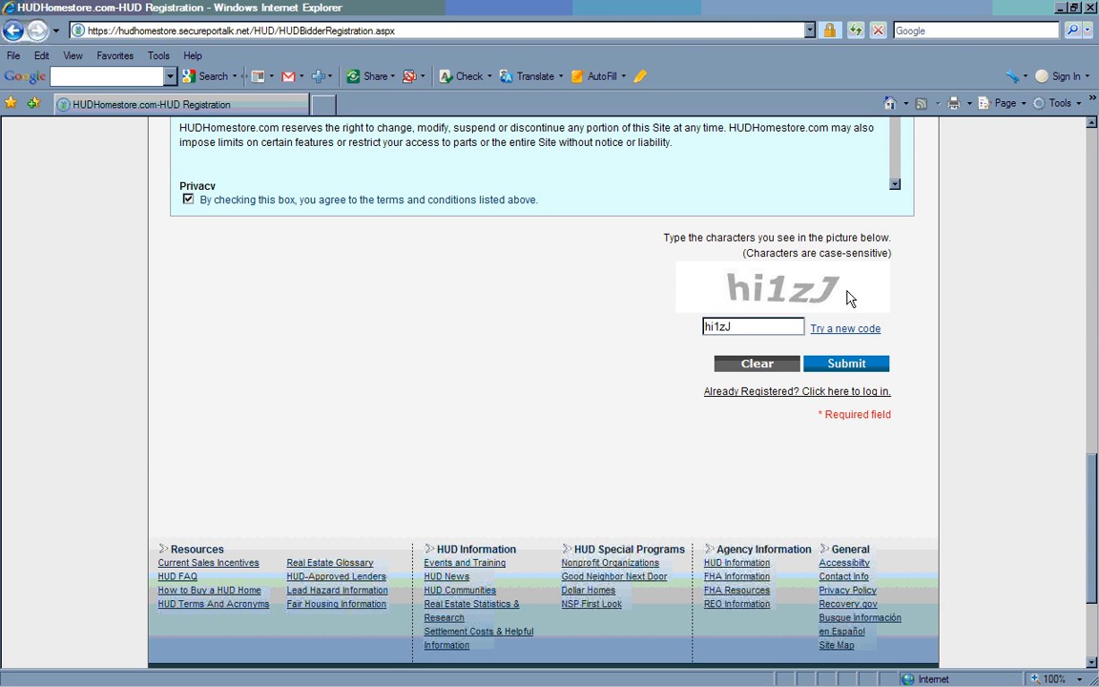
mouse_move(877, 275)
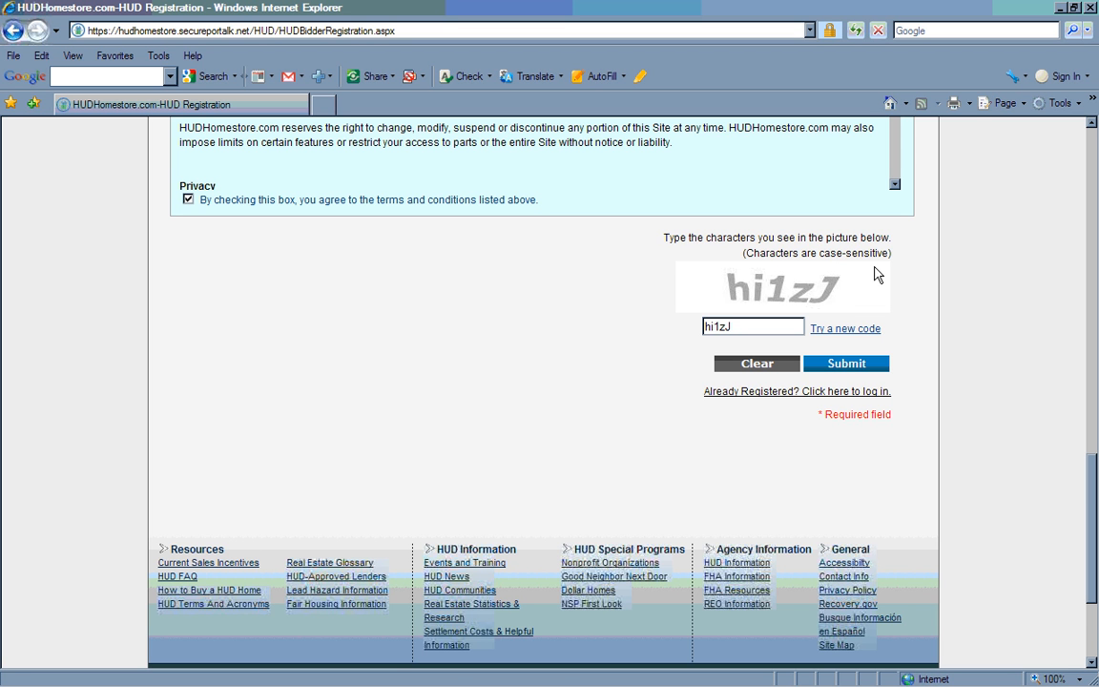
mouse_move(845, 328)
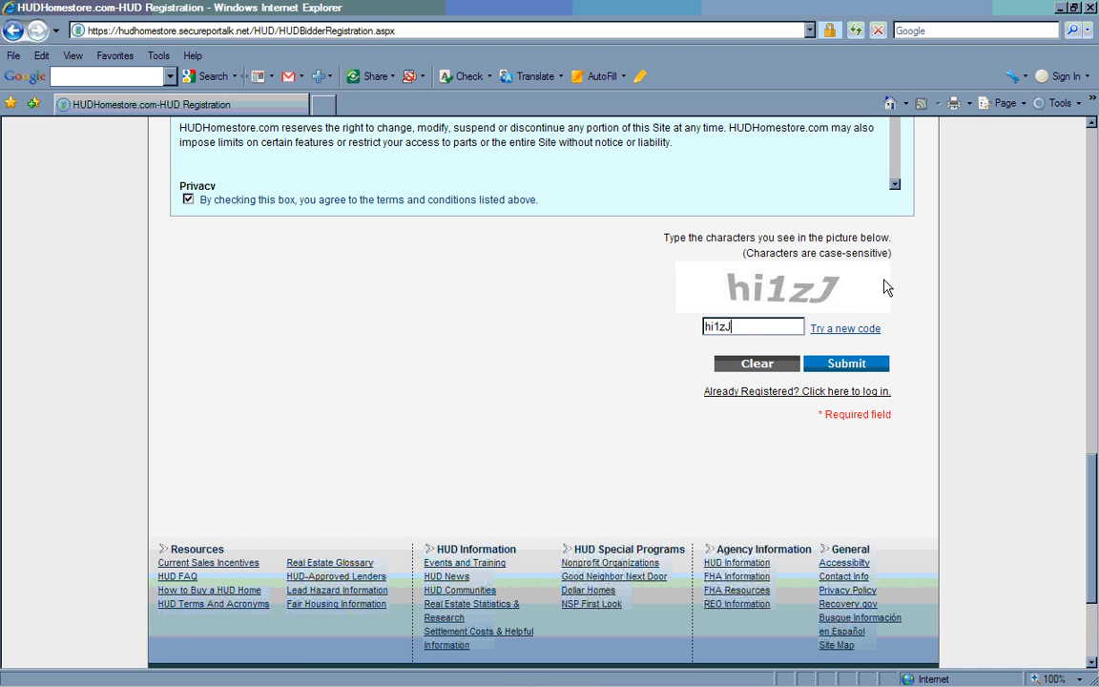
mouse_move(893, 420)
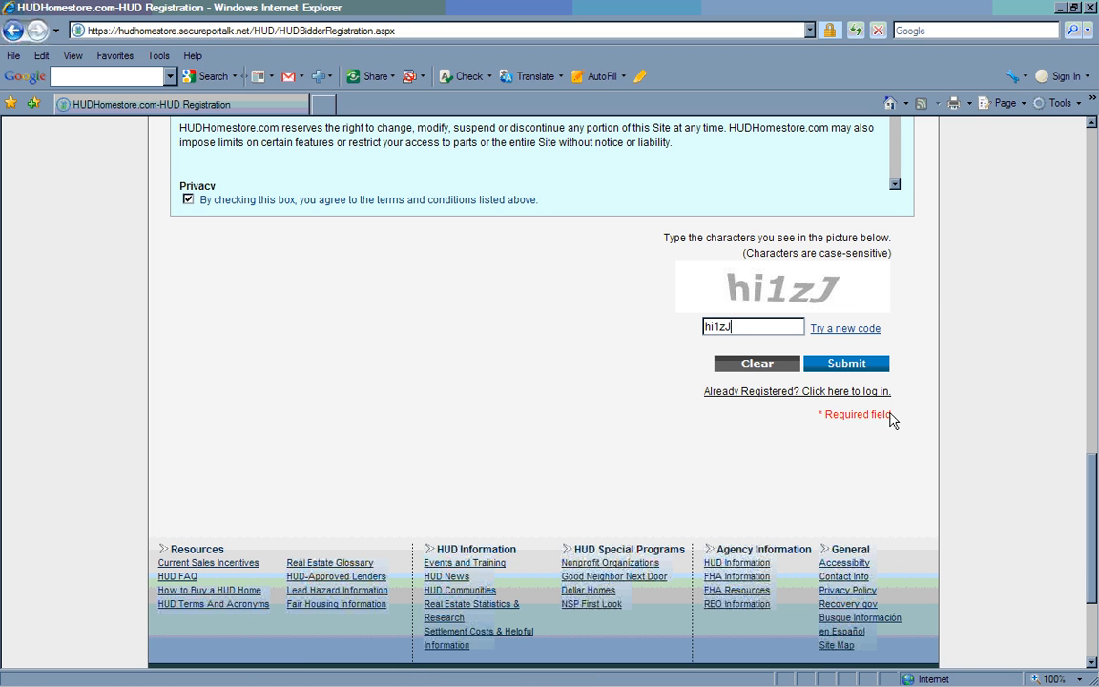
mouse_move(846, 363)
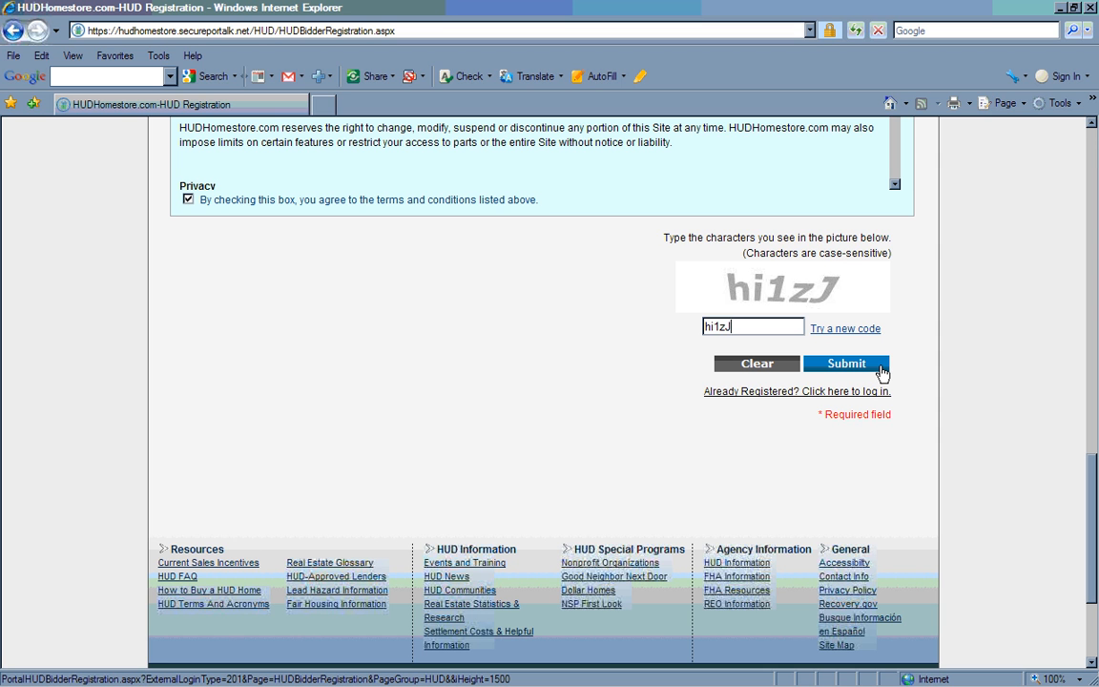